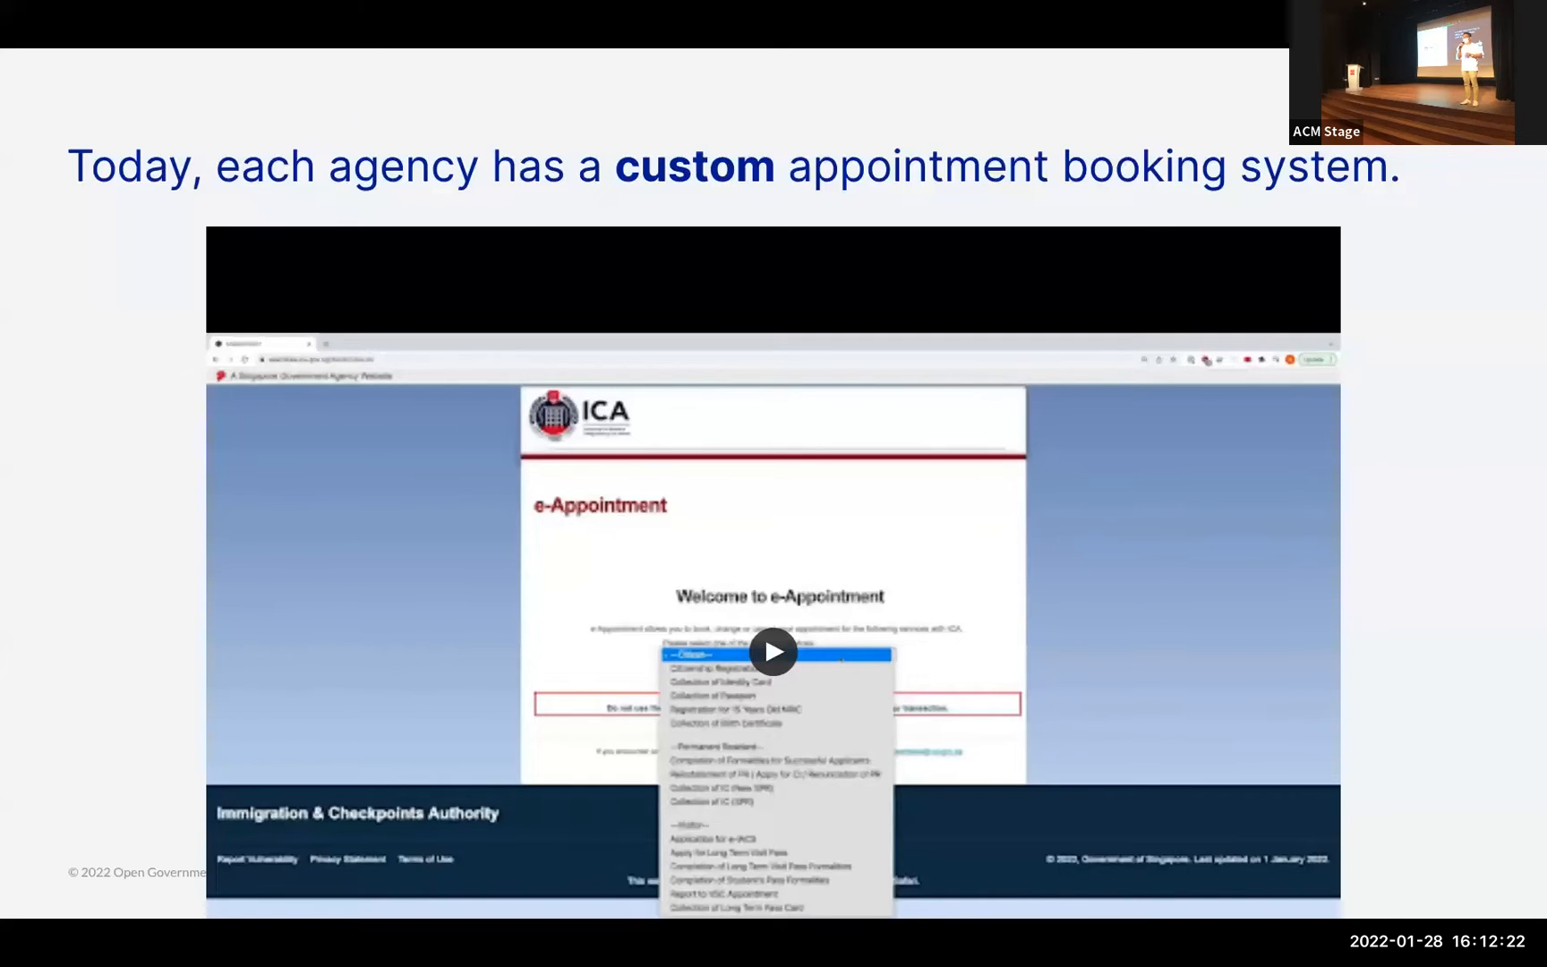
pyautogui.press('right')
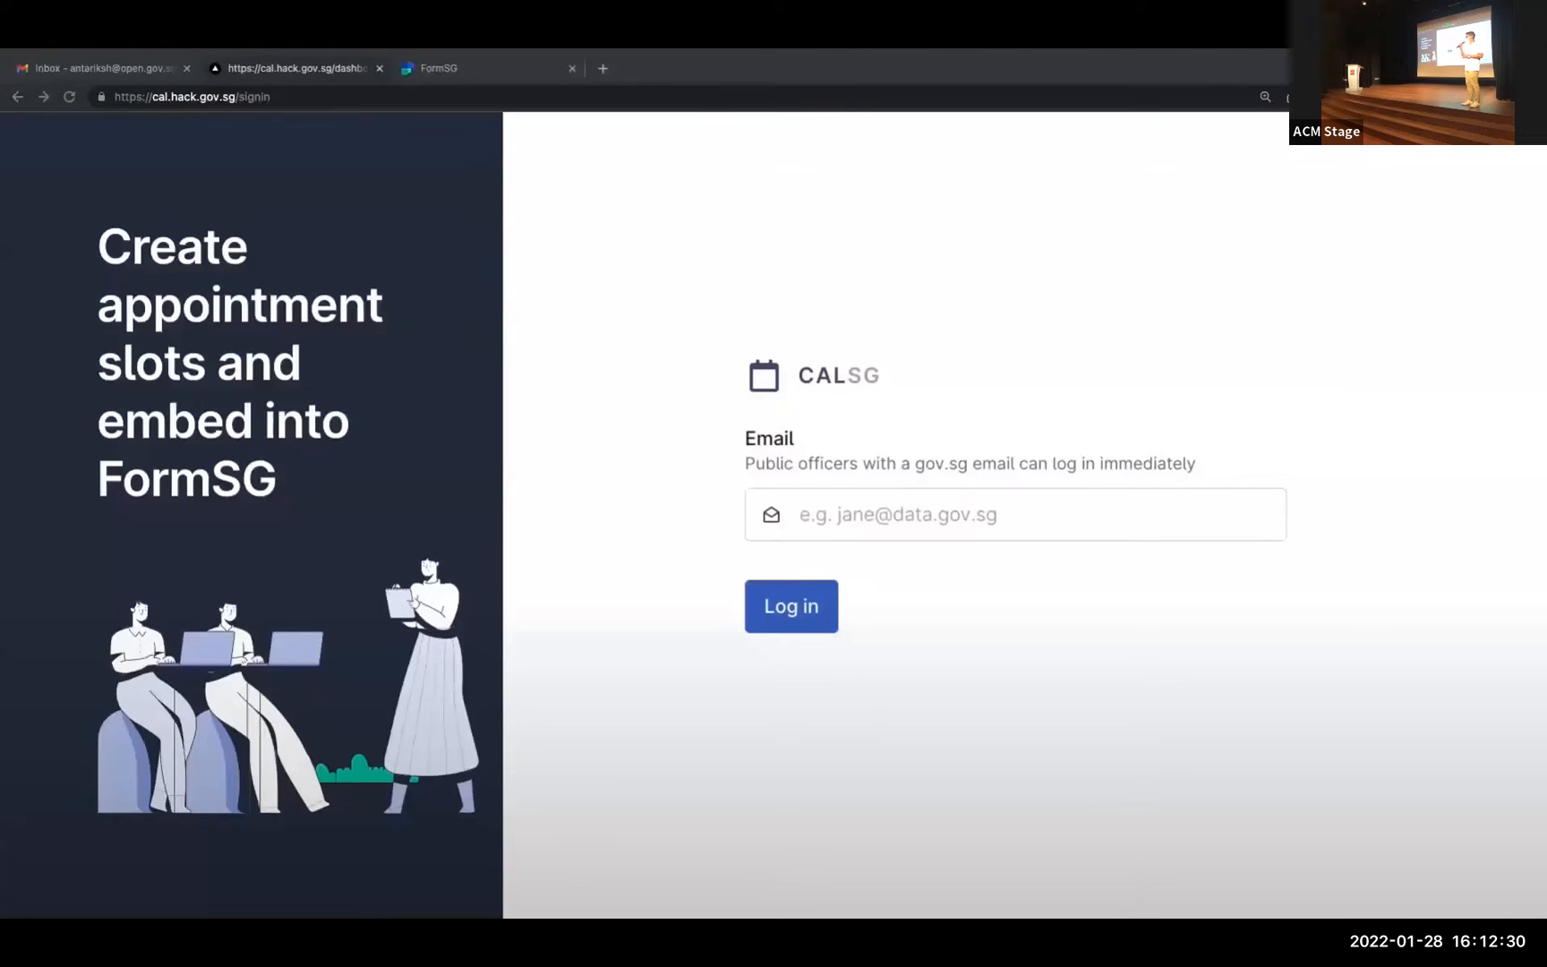
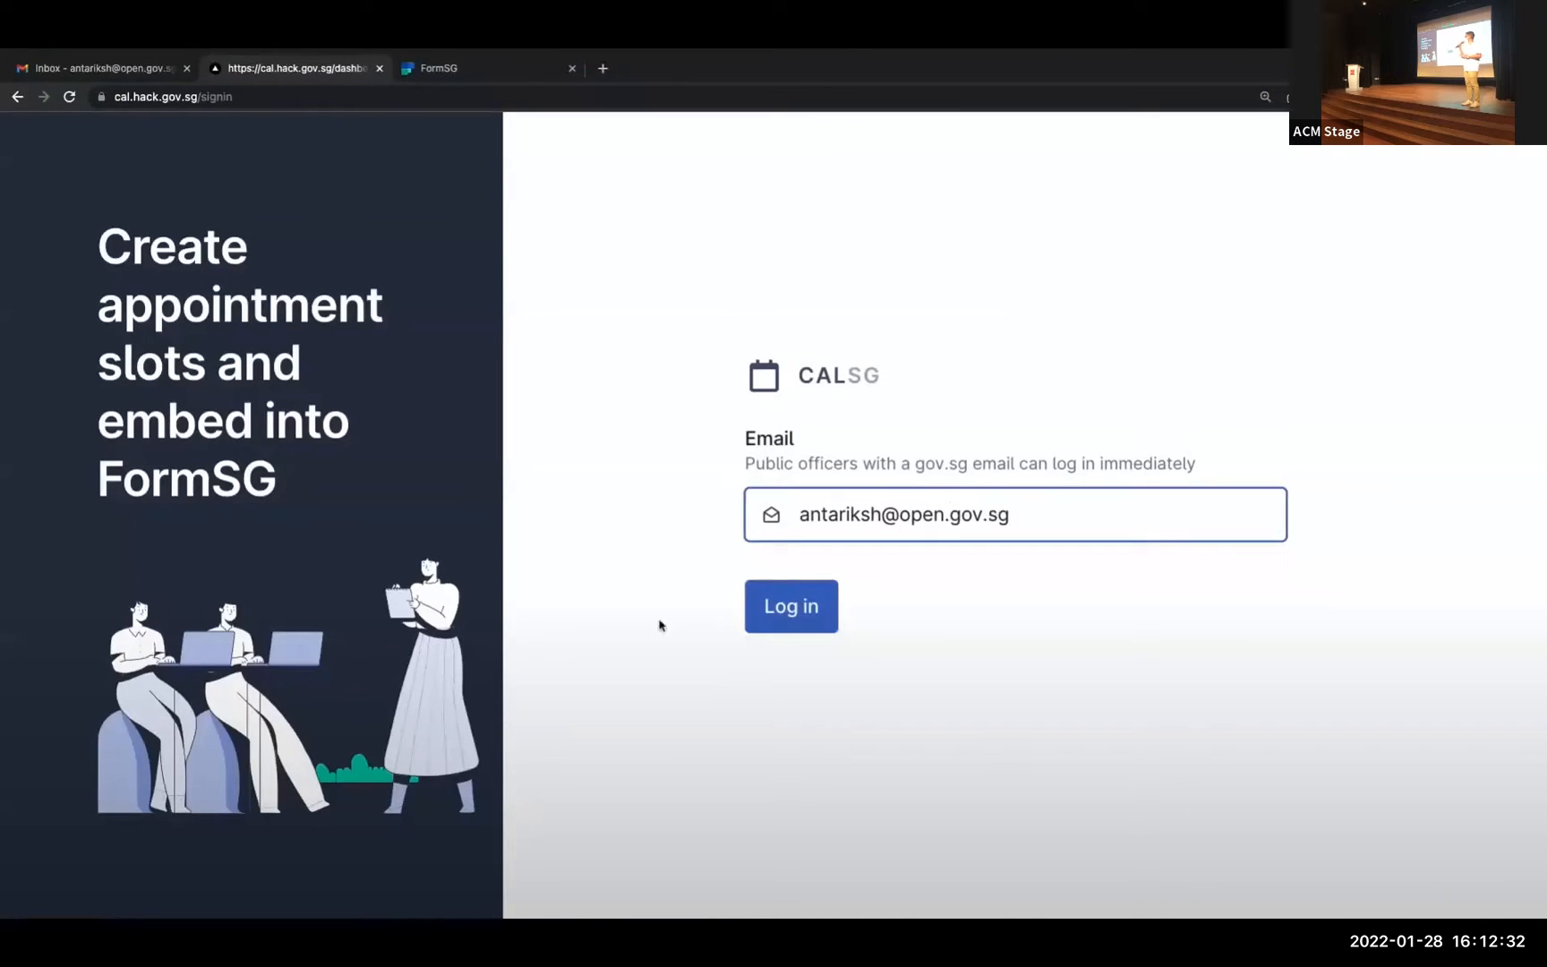
pyautogui.click(790, 605)
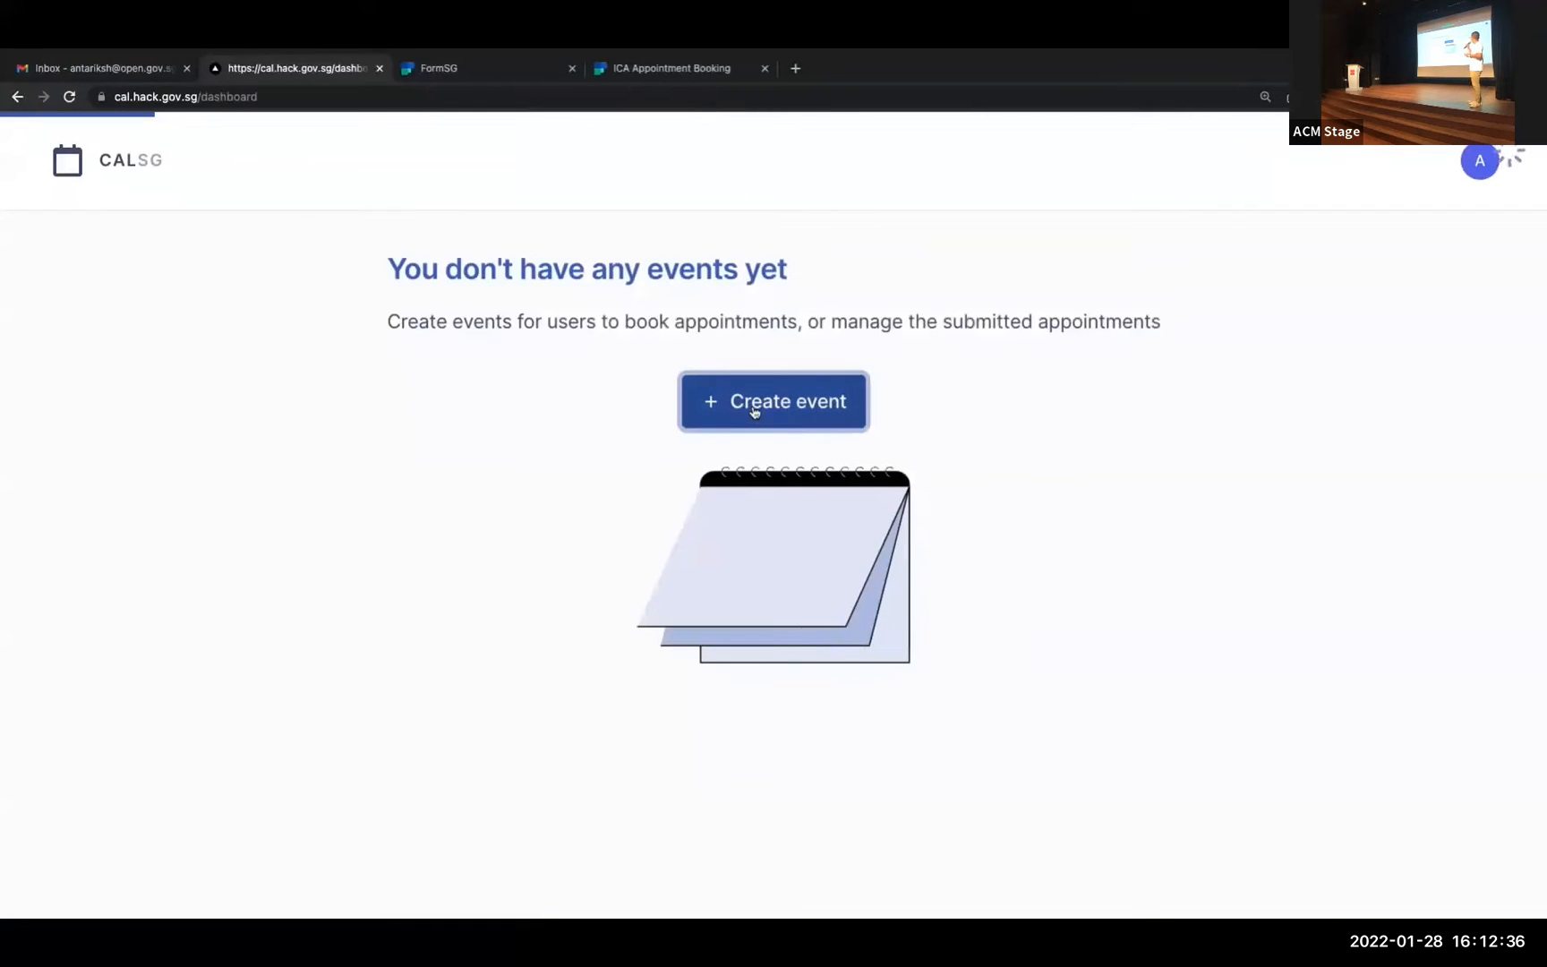
# Create a new ICA Appointment event with 30-minute slots, capacity 2, and several availability timeslots.
pyautogui.click(772, 401)
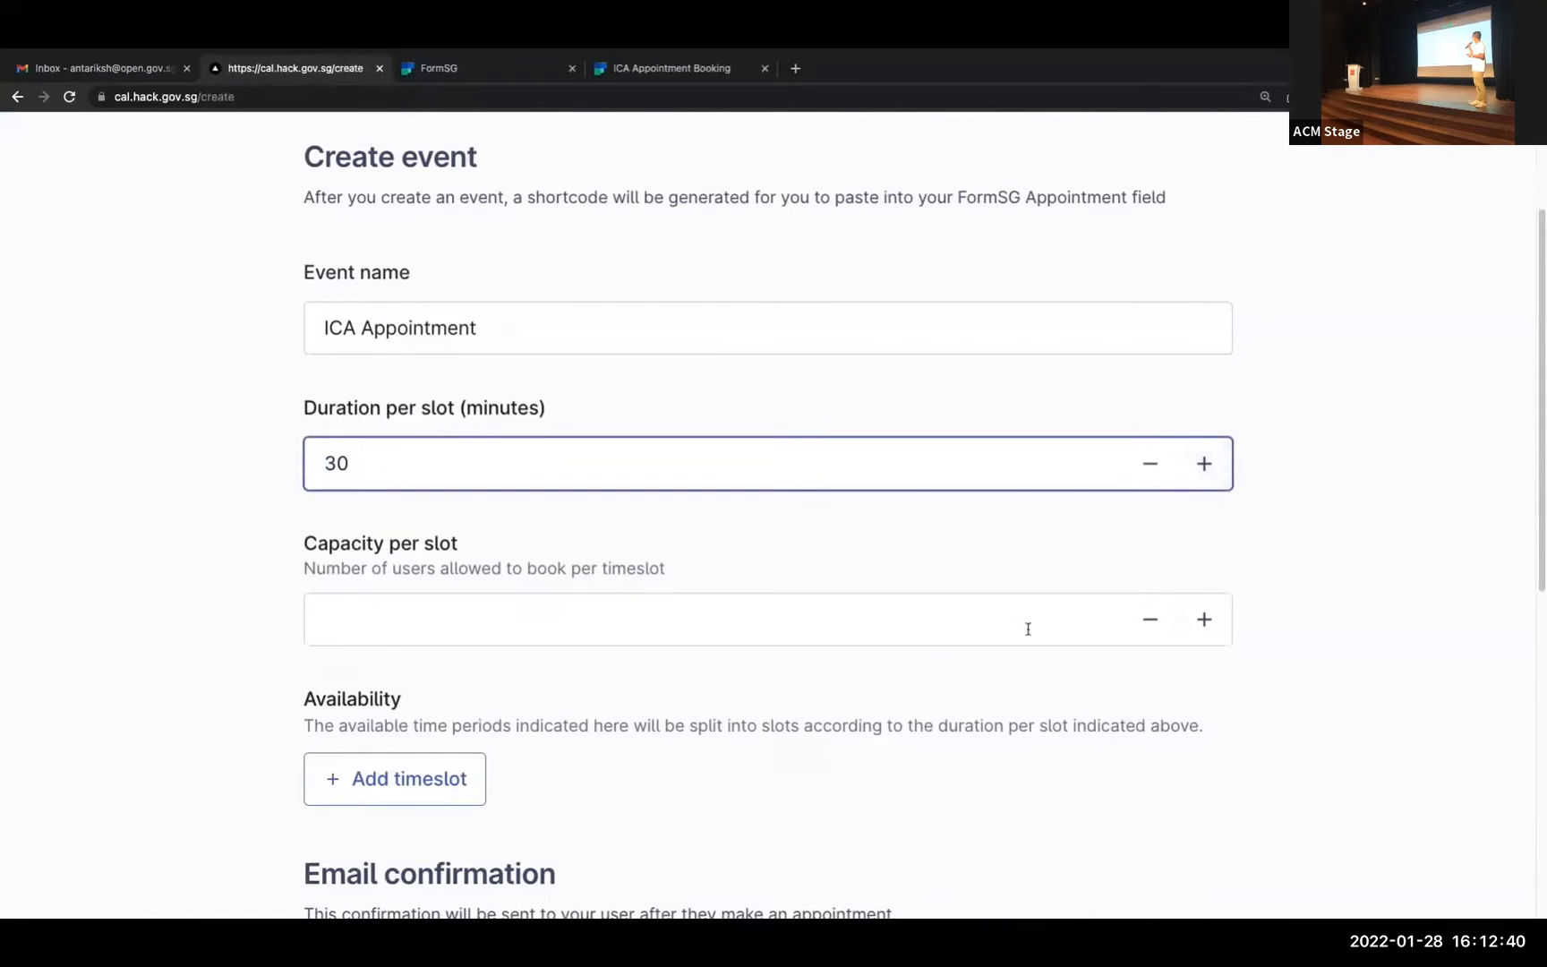
pyautogui.write('2')
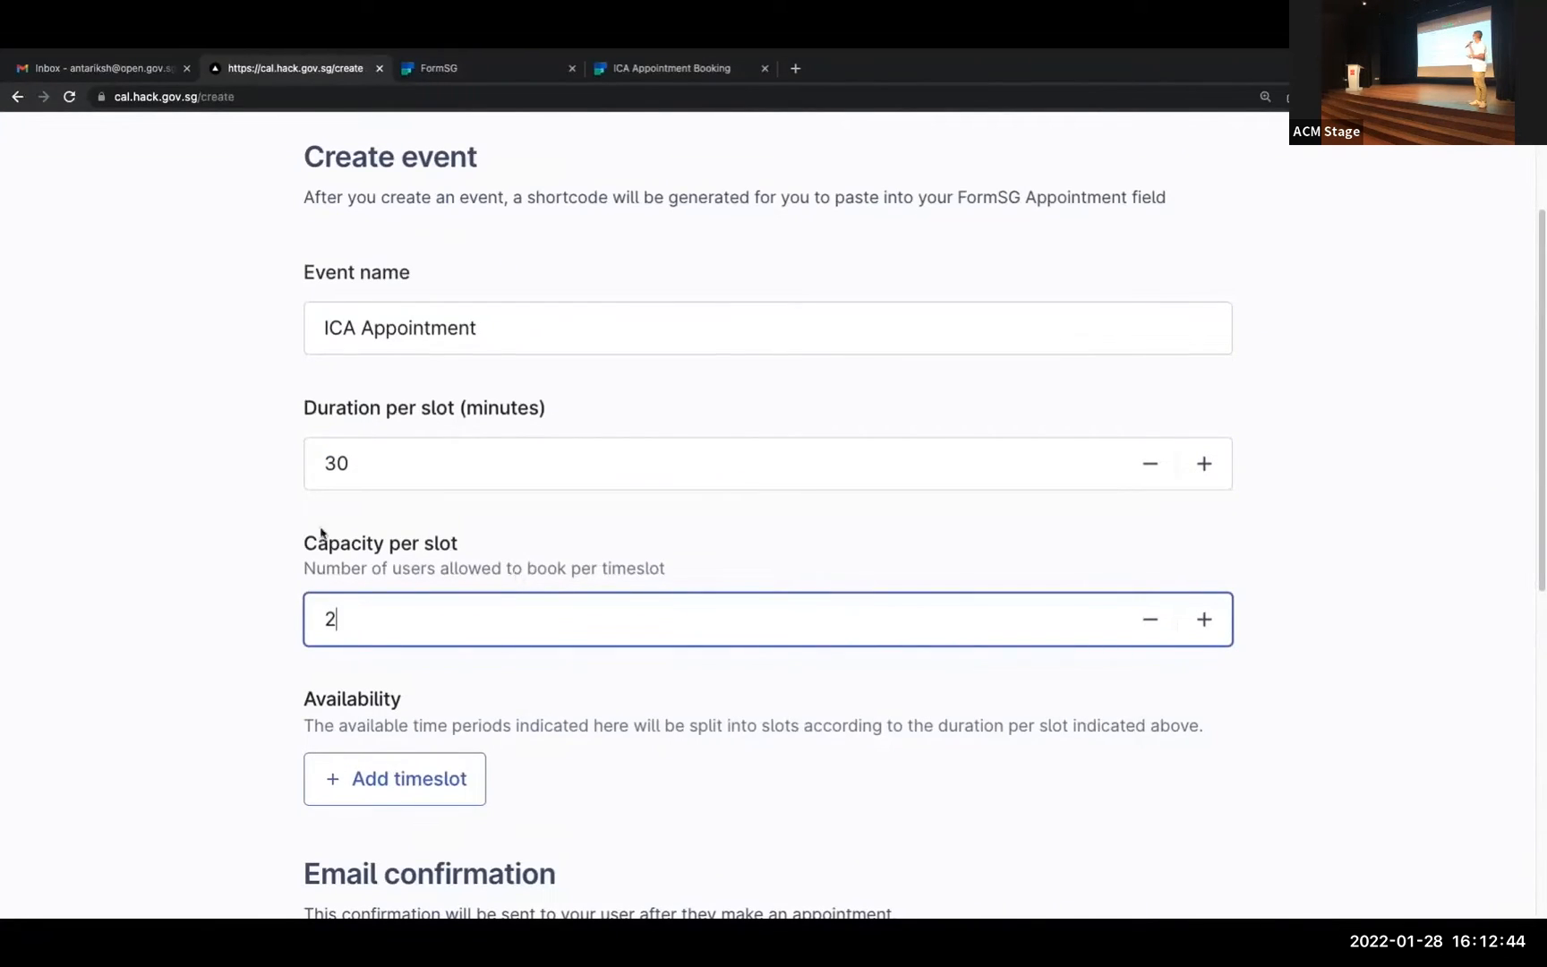
pyautogui.click(394, 777)
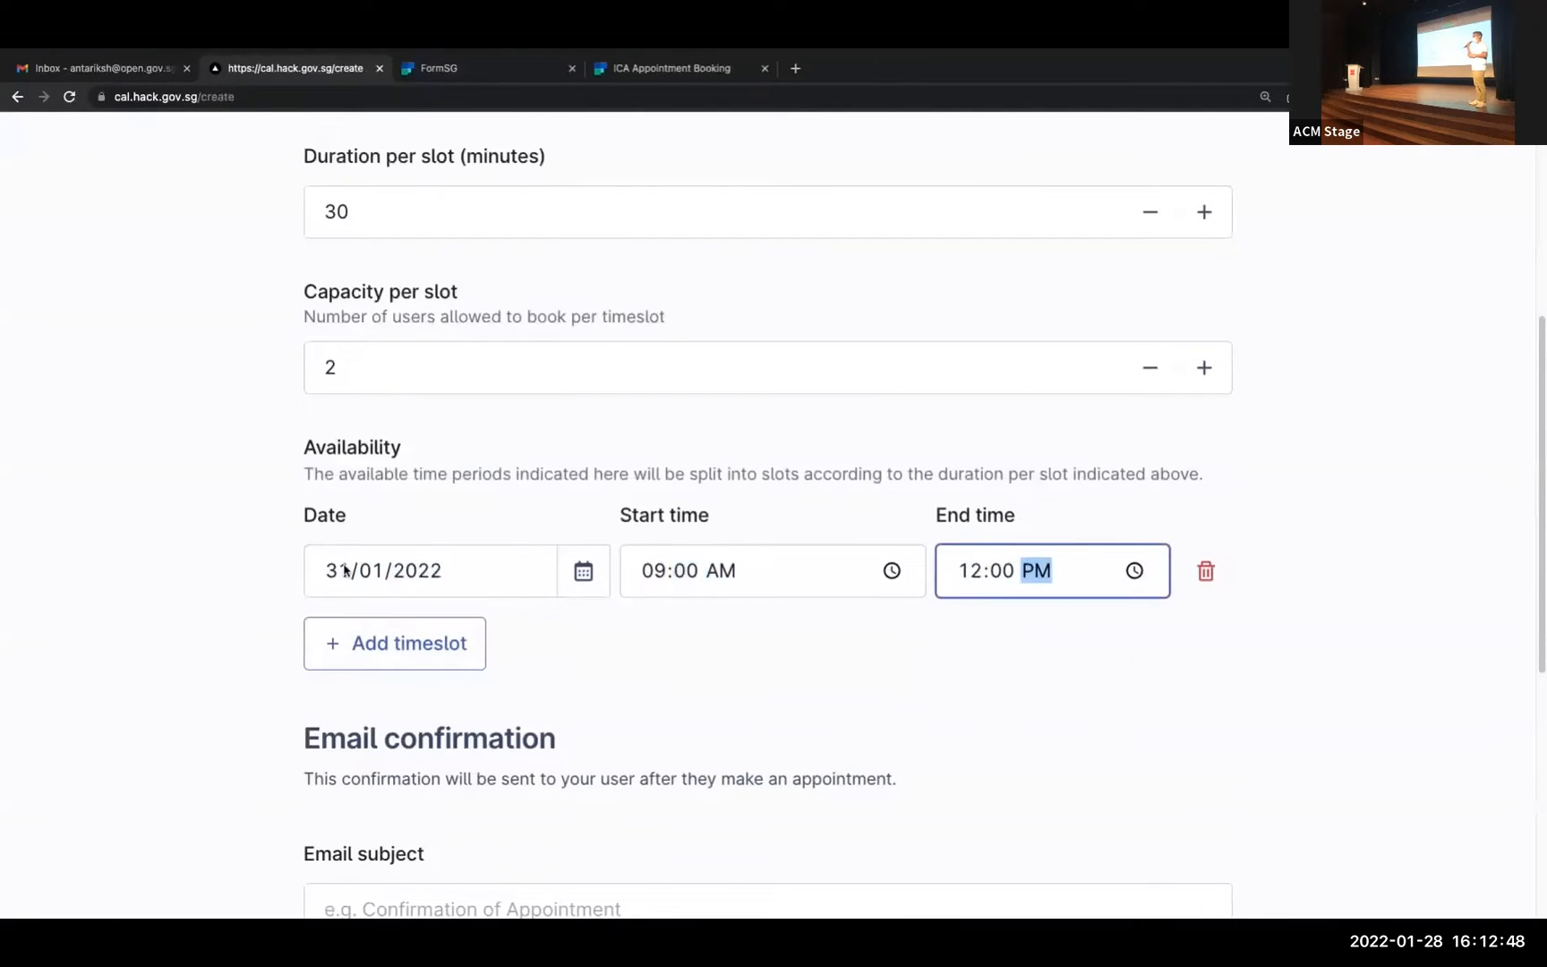
pyautogui.click(394, 643)
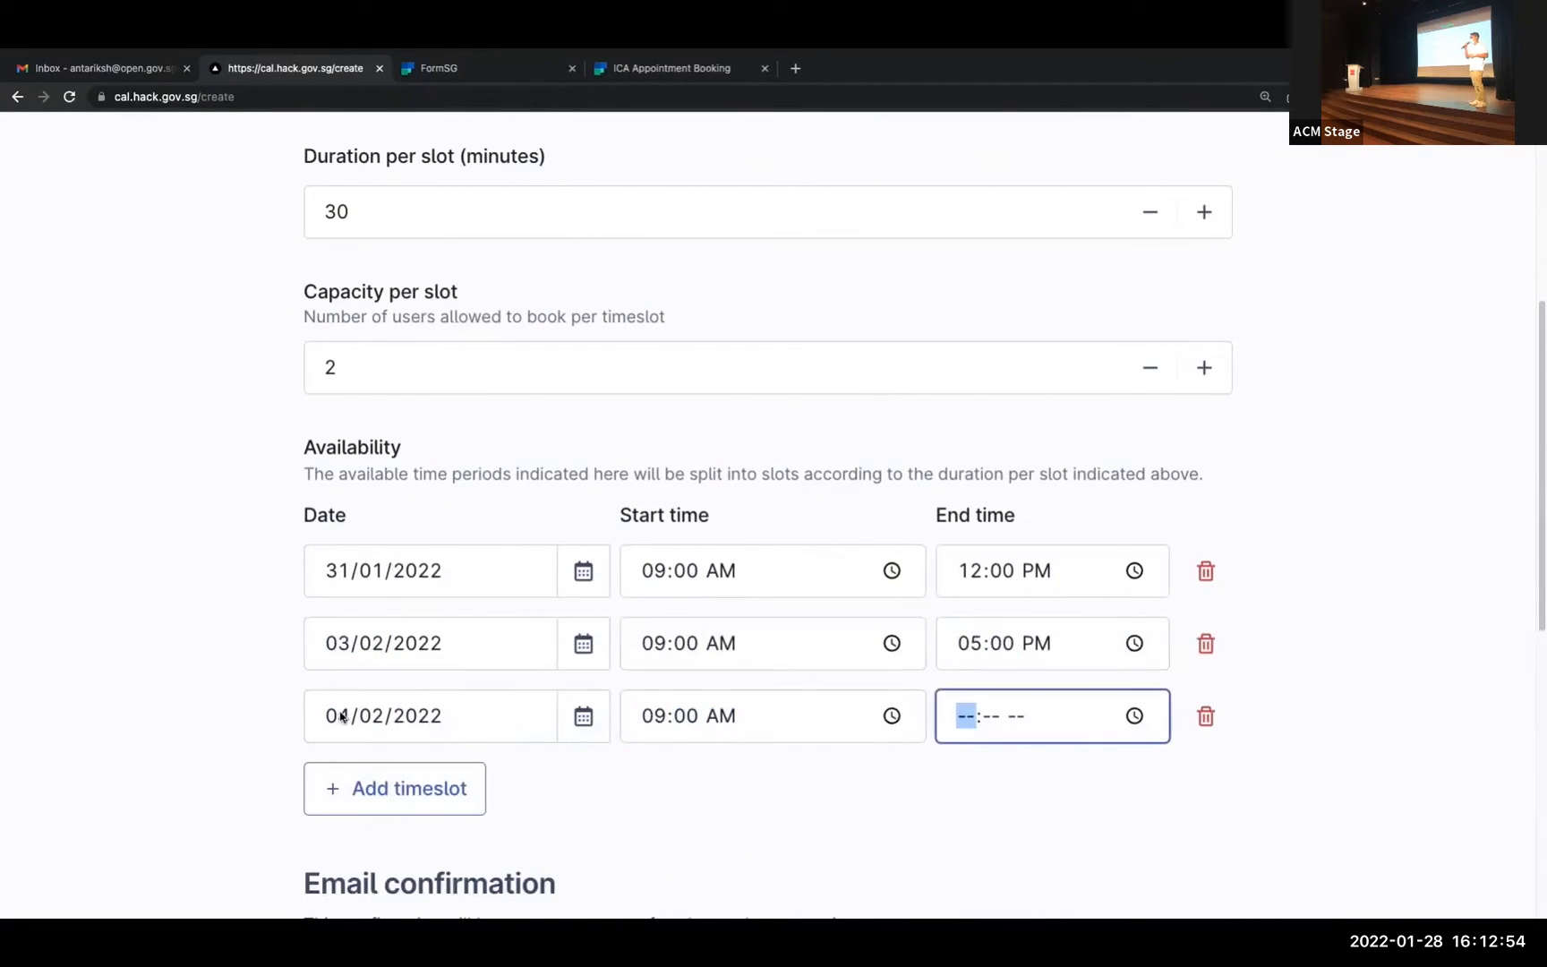
pyautogui.scroll(-3)
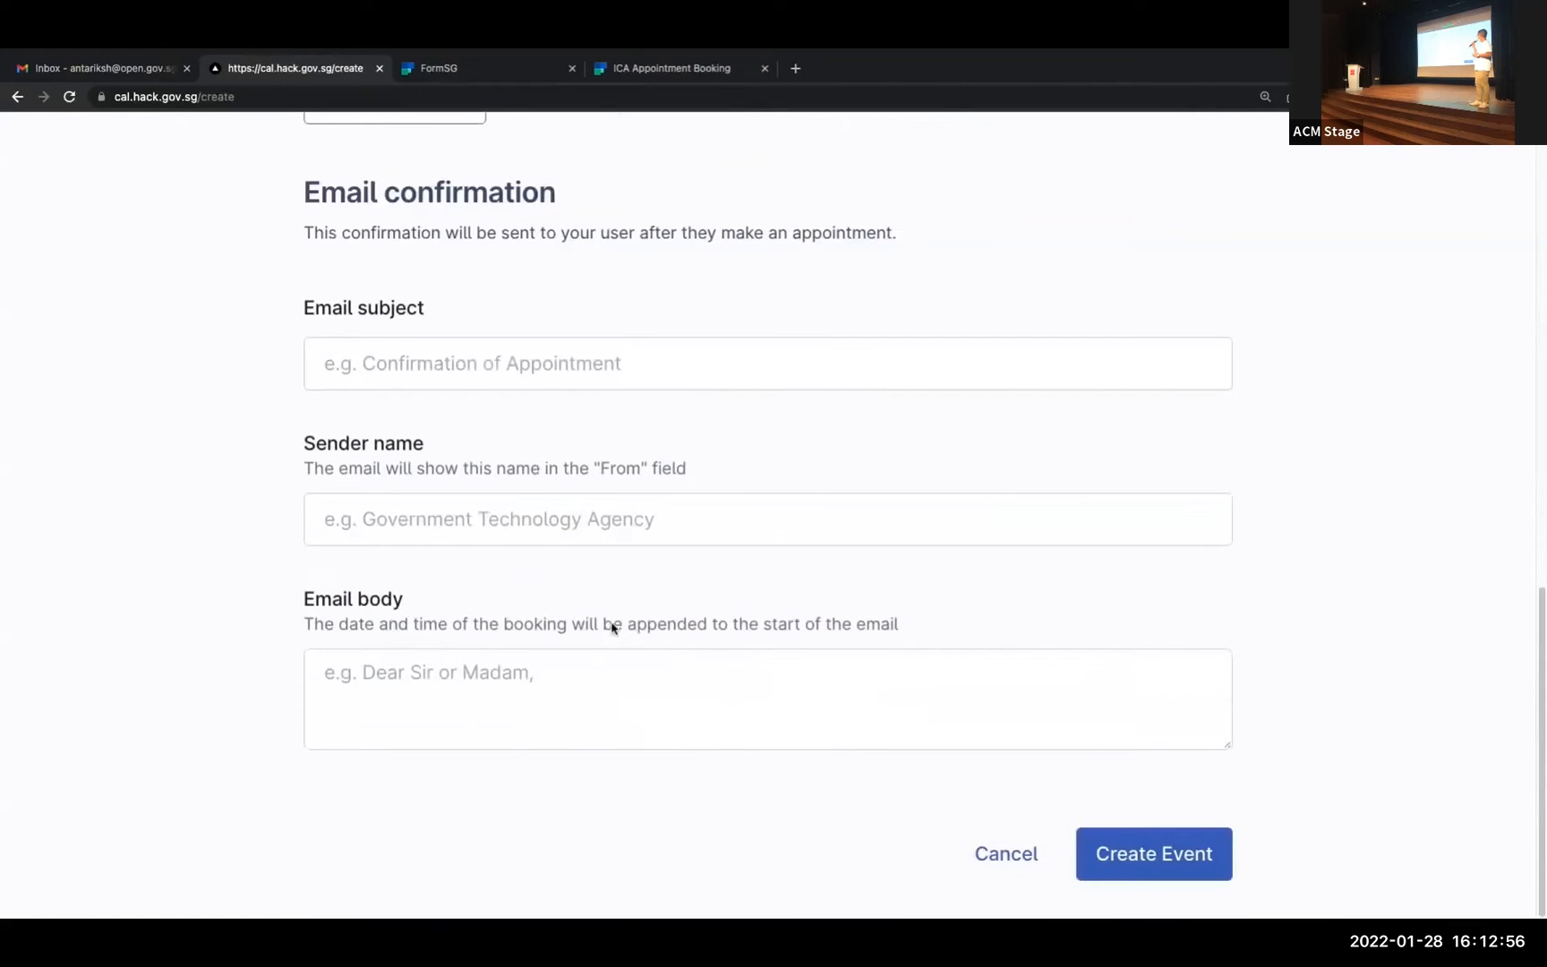
# Set email subject 'Confirmation of ICA Appointment' and body 'Please report to Level 2 when you arrive.', then create the event.
pyautogui.write('Confirmation of ICA Appointment')
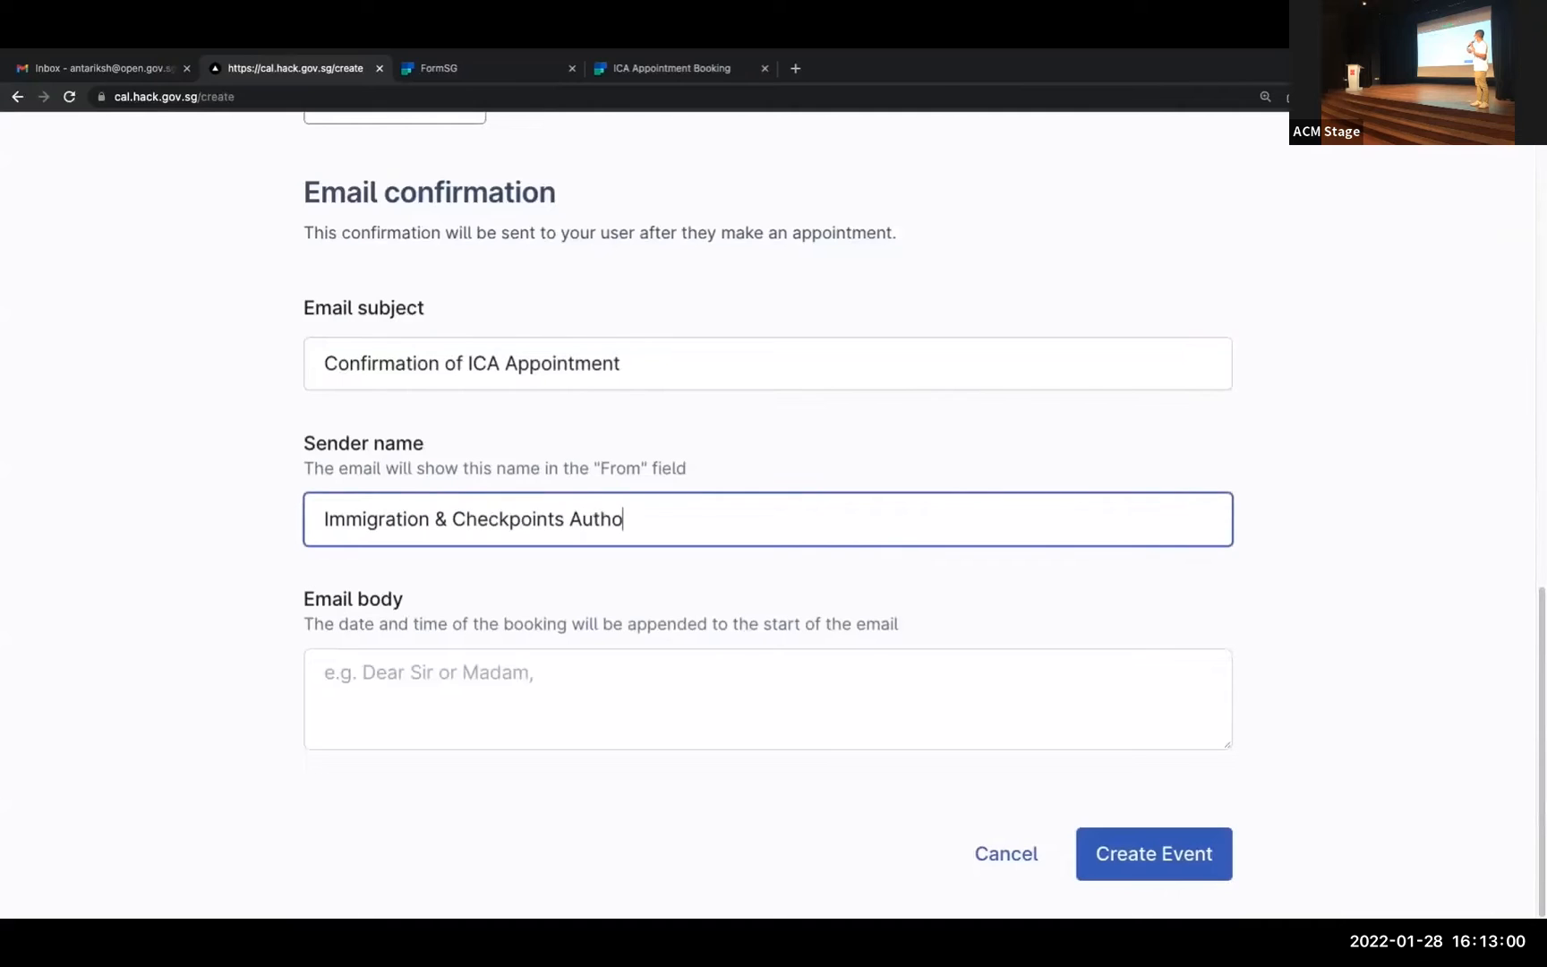
pyautogui.write('Please report to Level 2 when you arrive.')
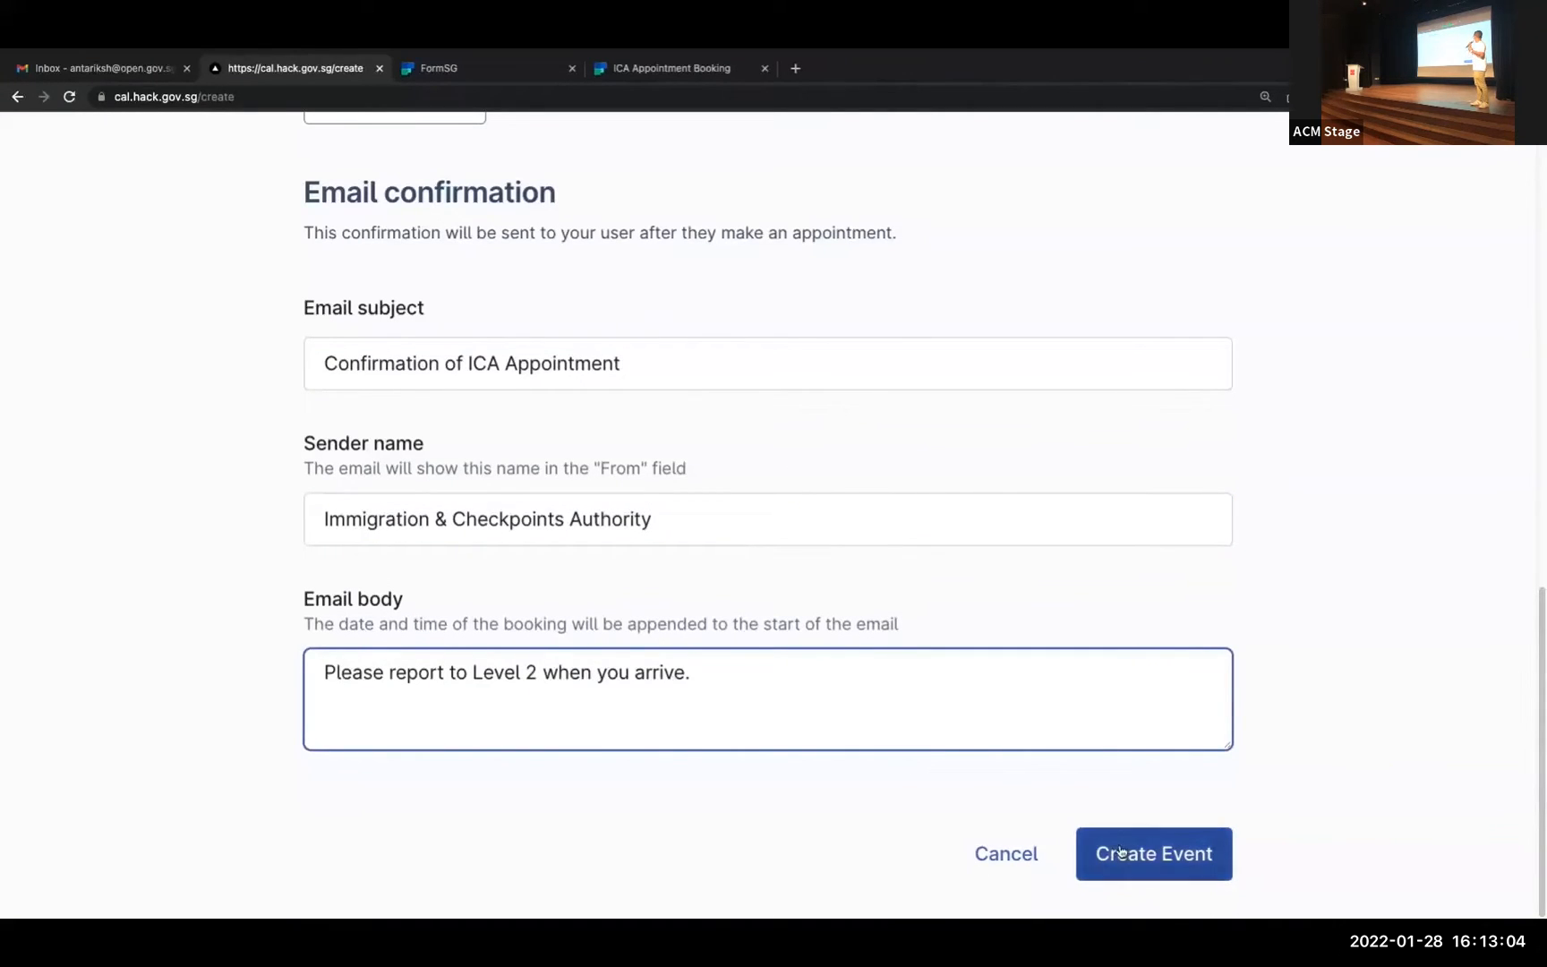
pyautogui.click(1154, 854)
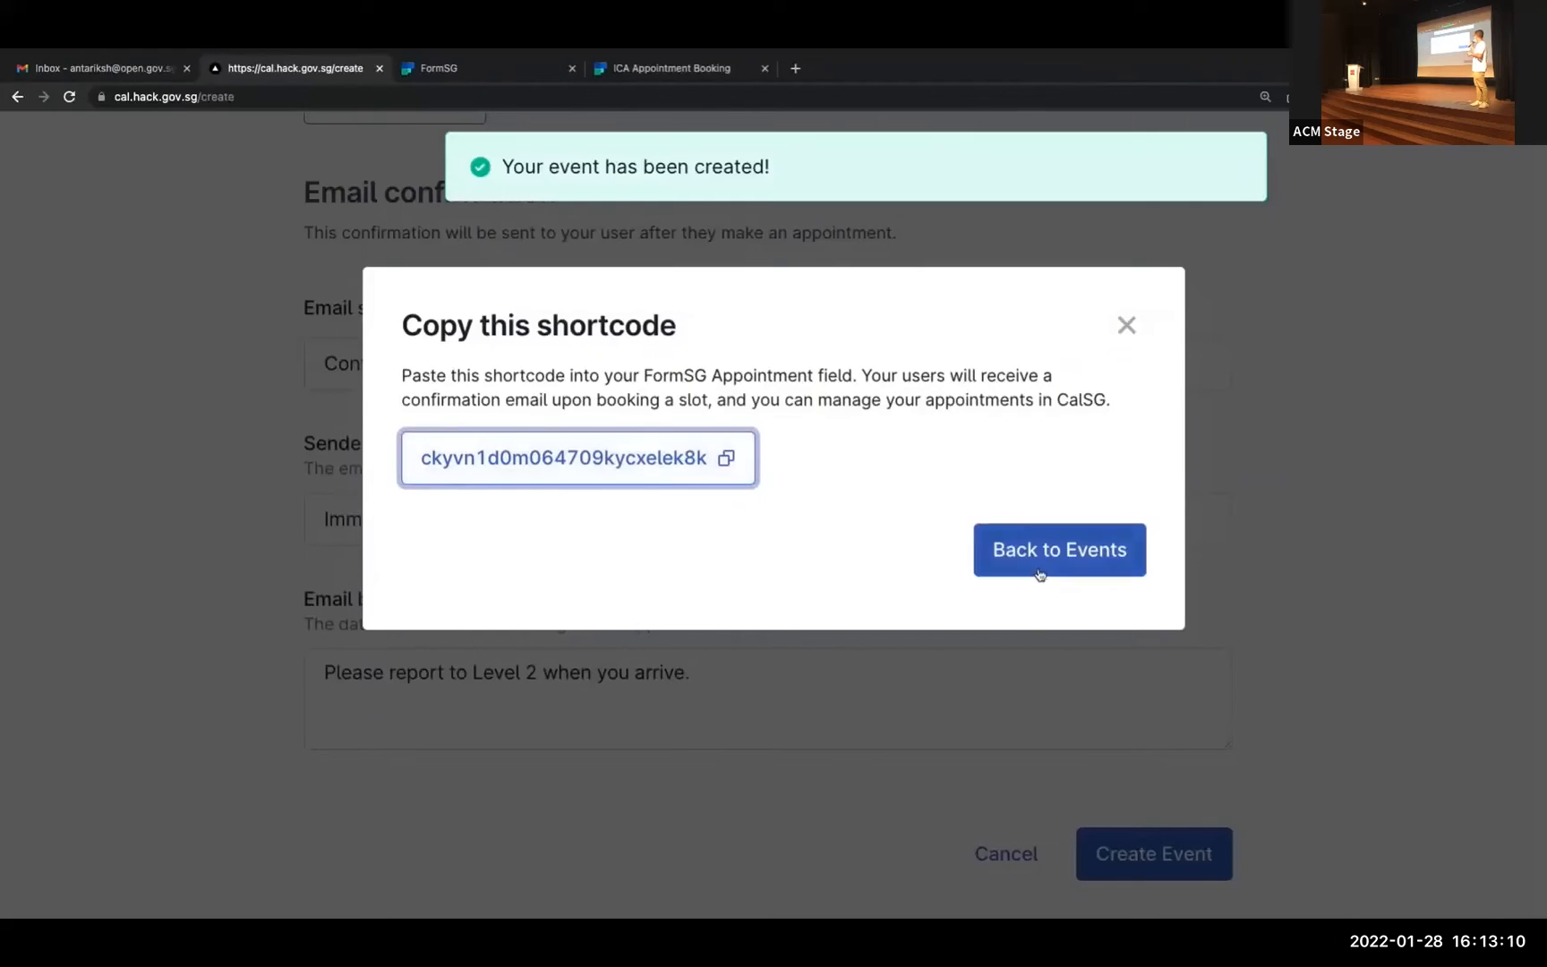
pyautogui.click(464, 68)
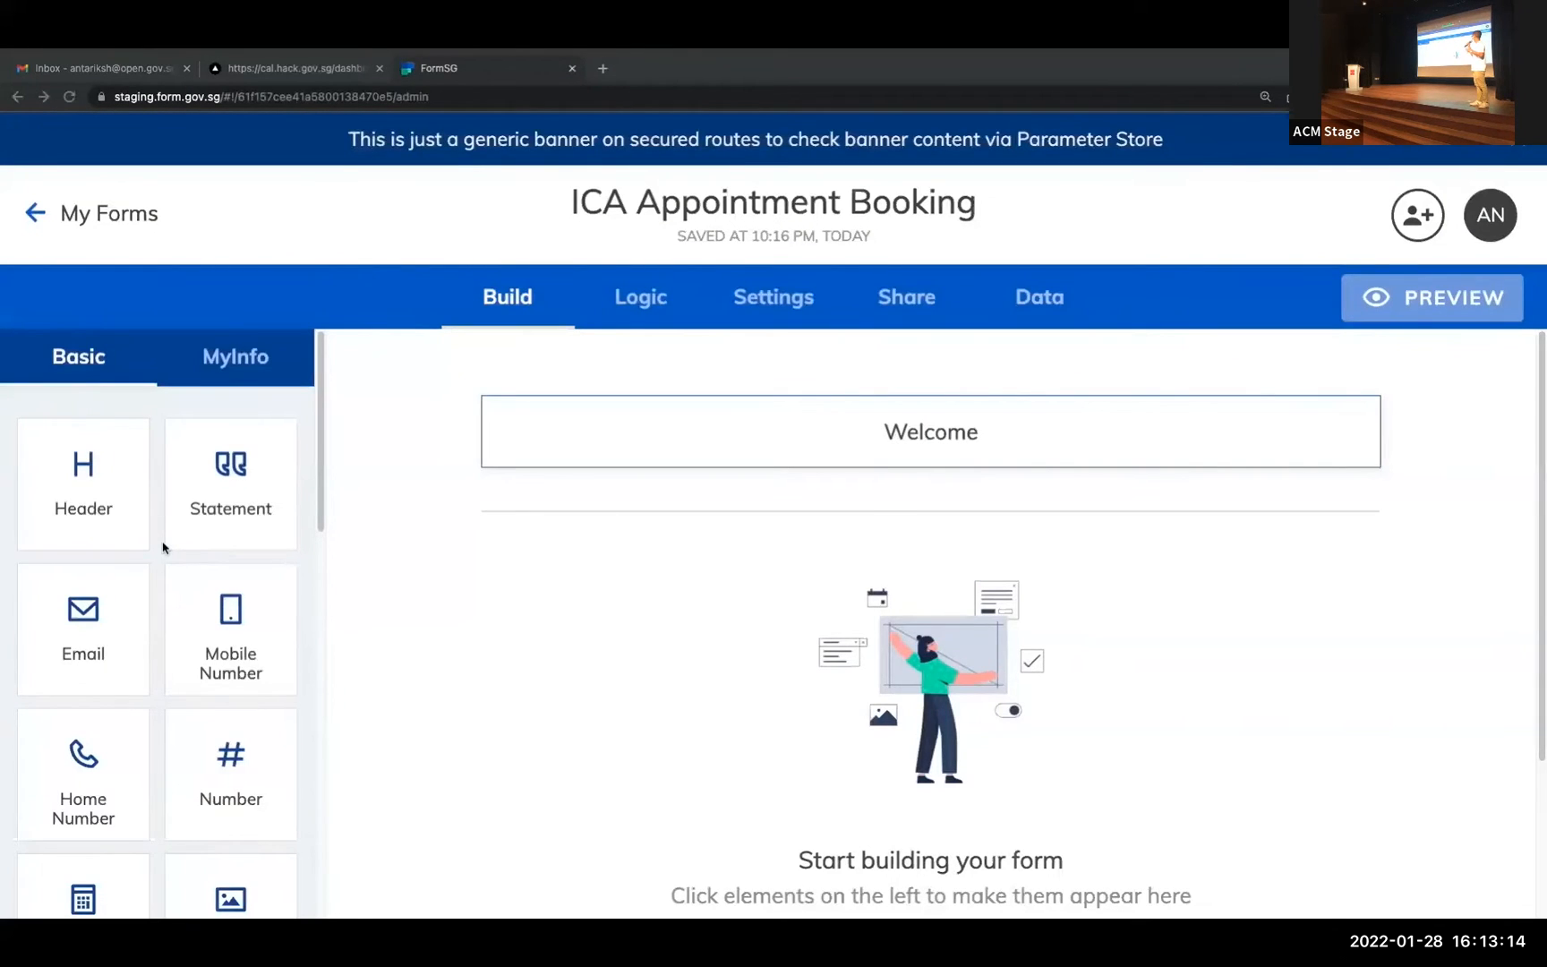
# Add a Booking field linked to CalSG shortcode ckyvmqxvl004609kyb9r8wjkp and save it.
pyautogui.scroll(-3)
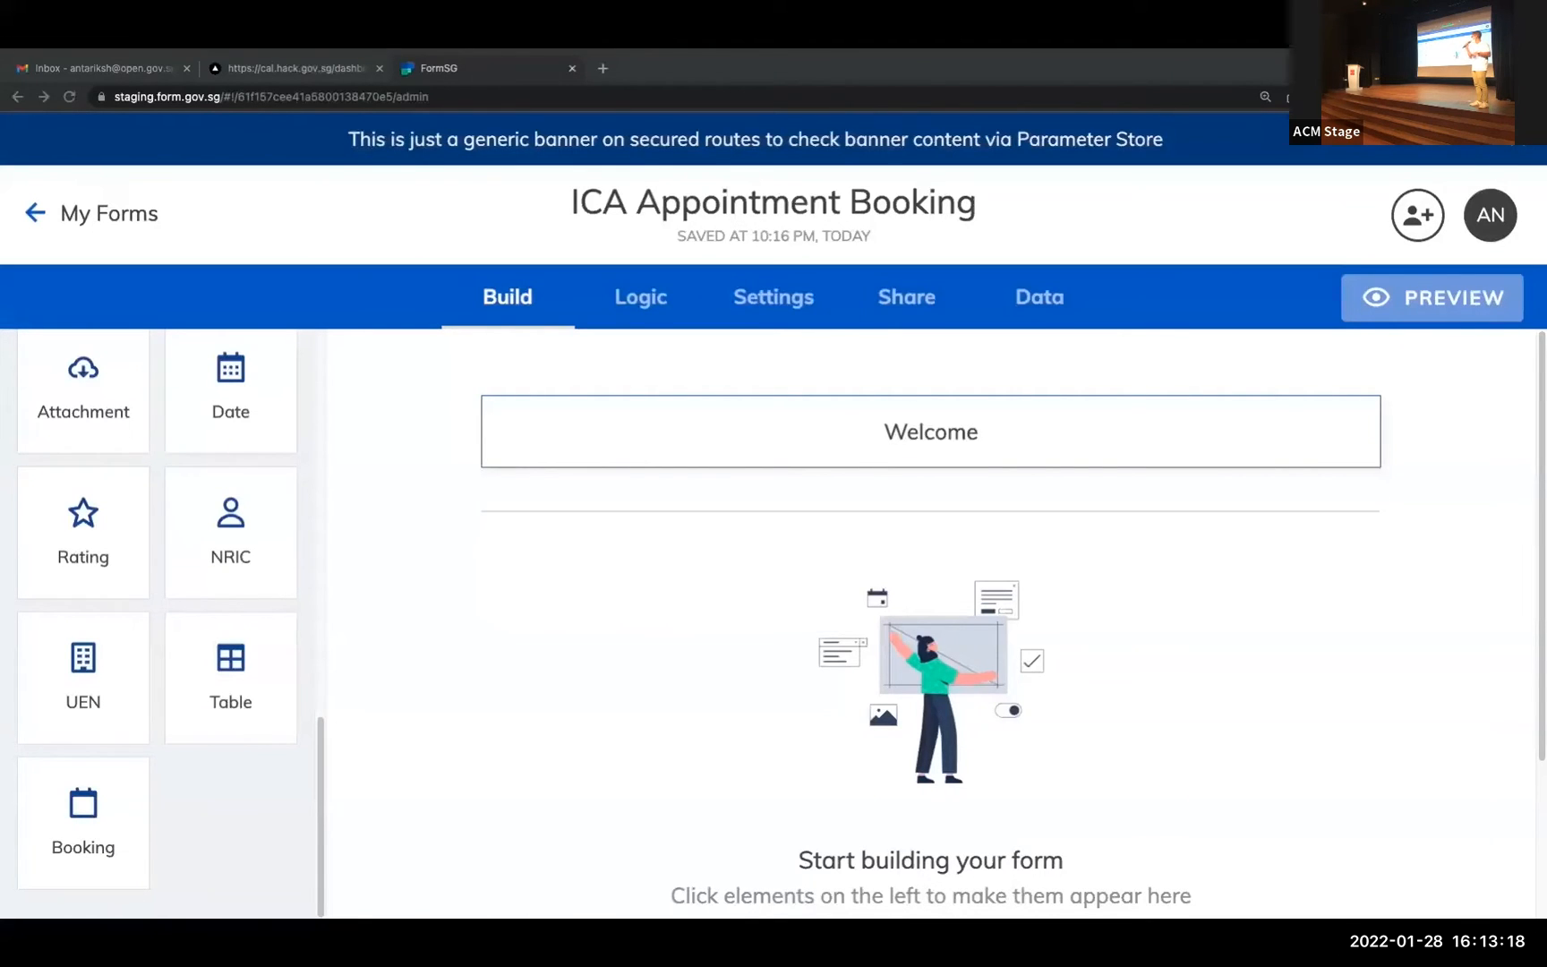
pyautogui.click(82, 822)
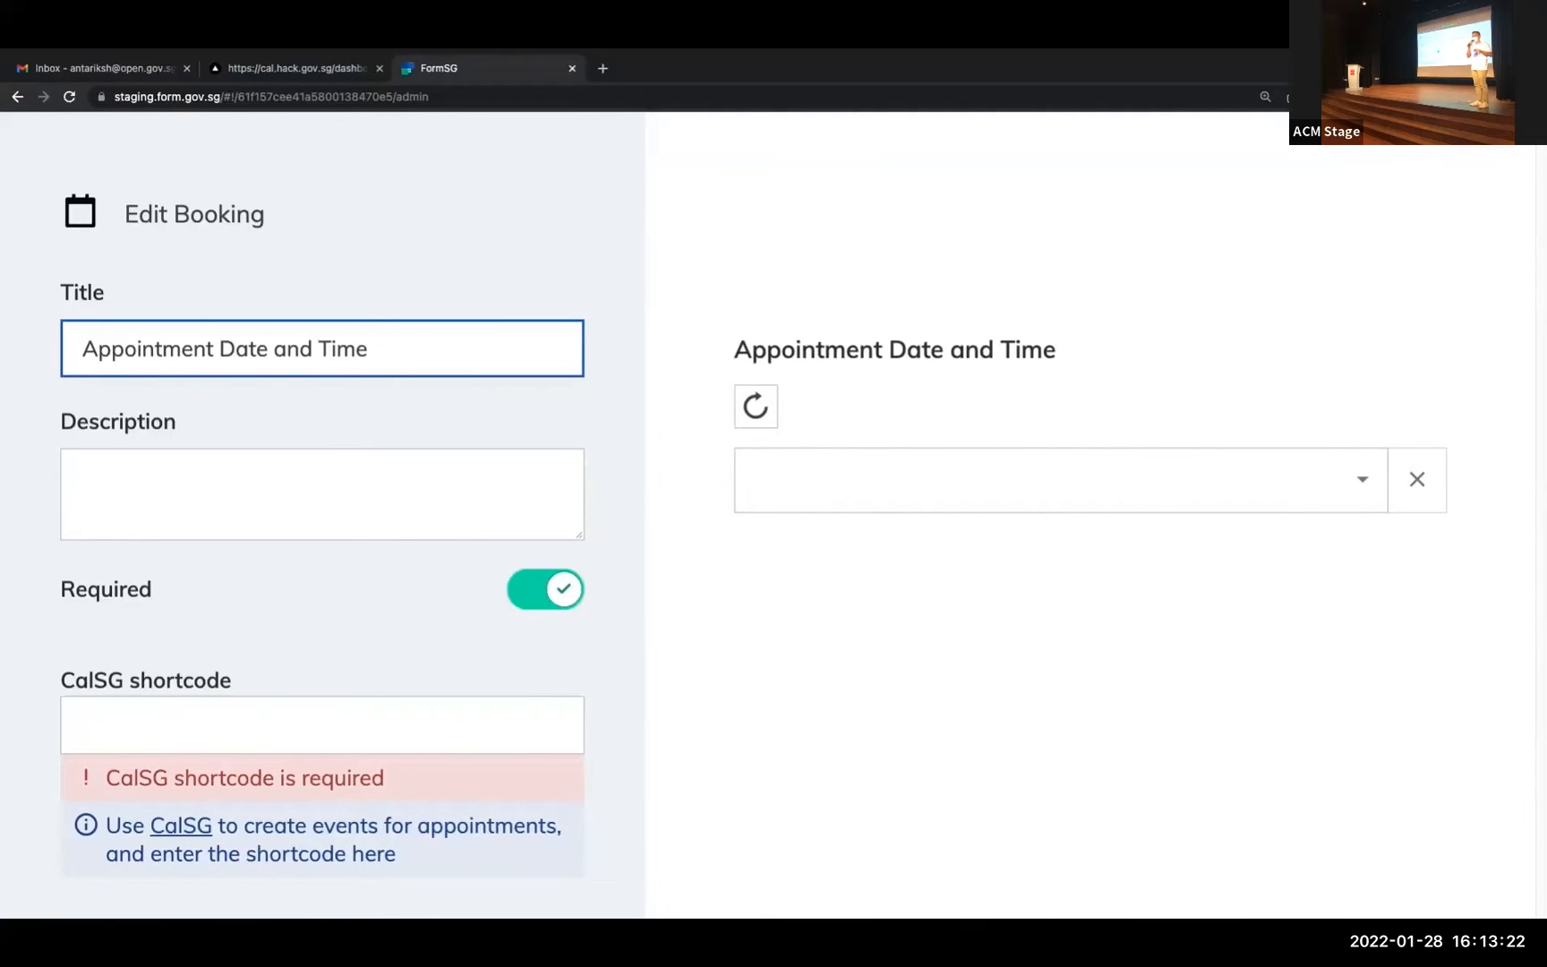
pyautogui.write('ckyvmqxvl004609kyb9r8wjkp')
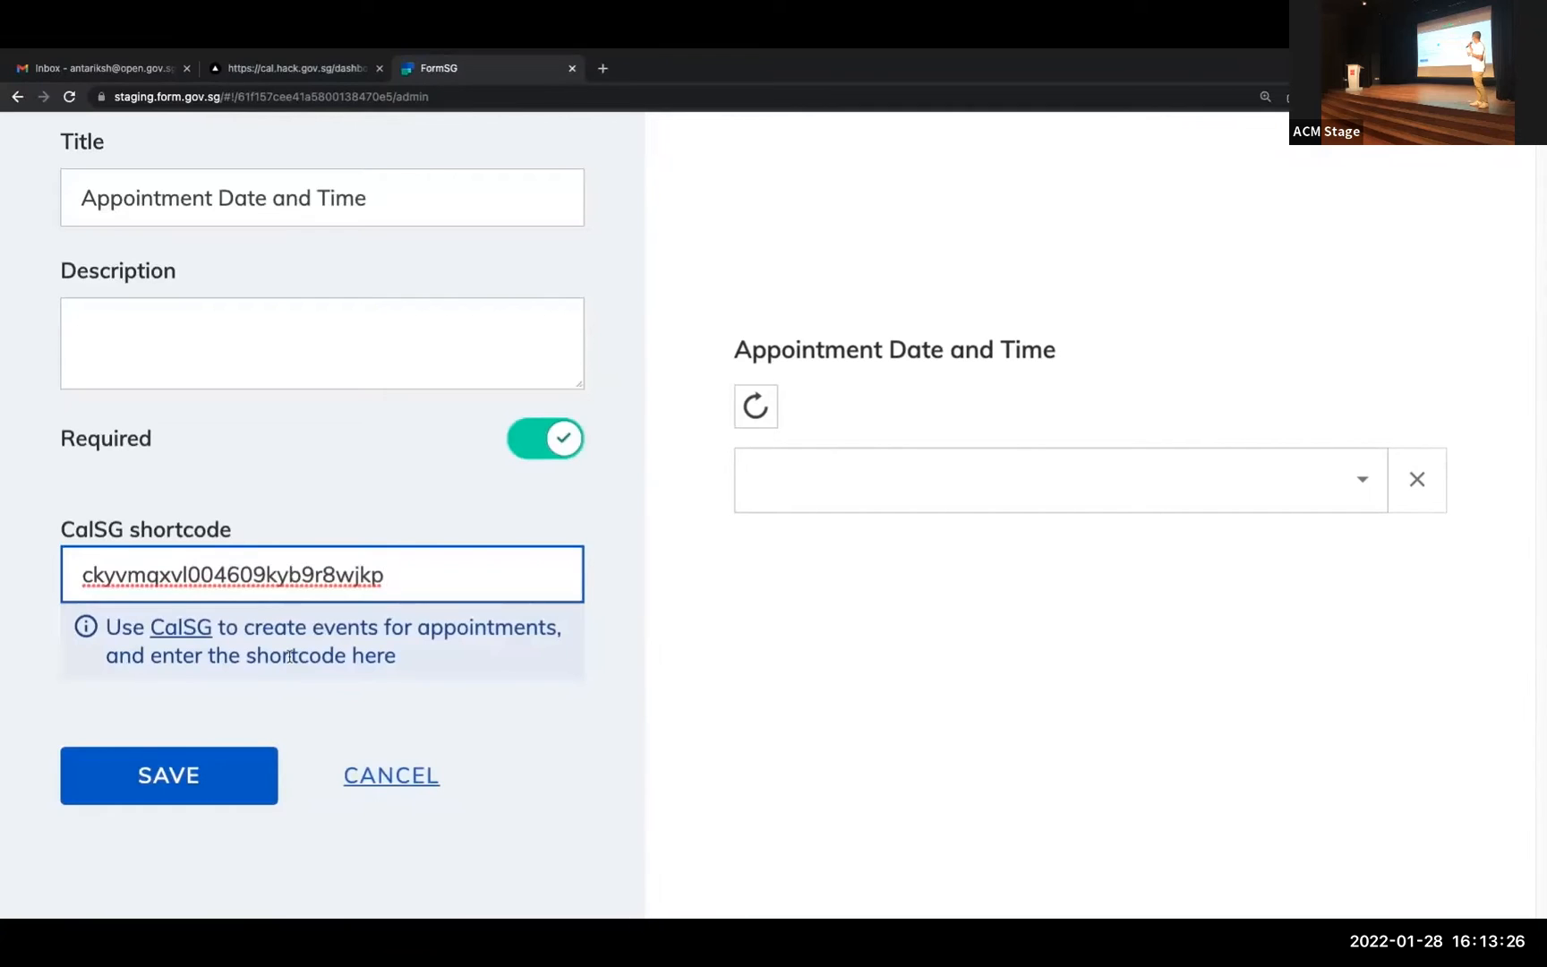
pyautogui.click(168, 775)
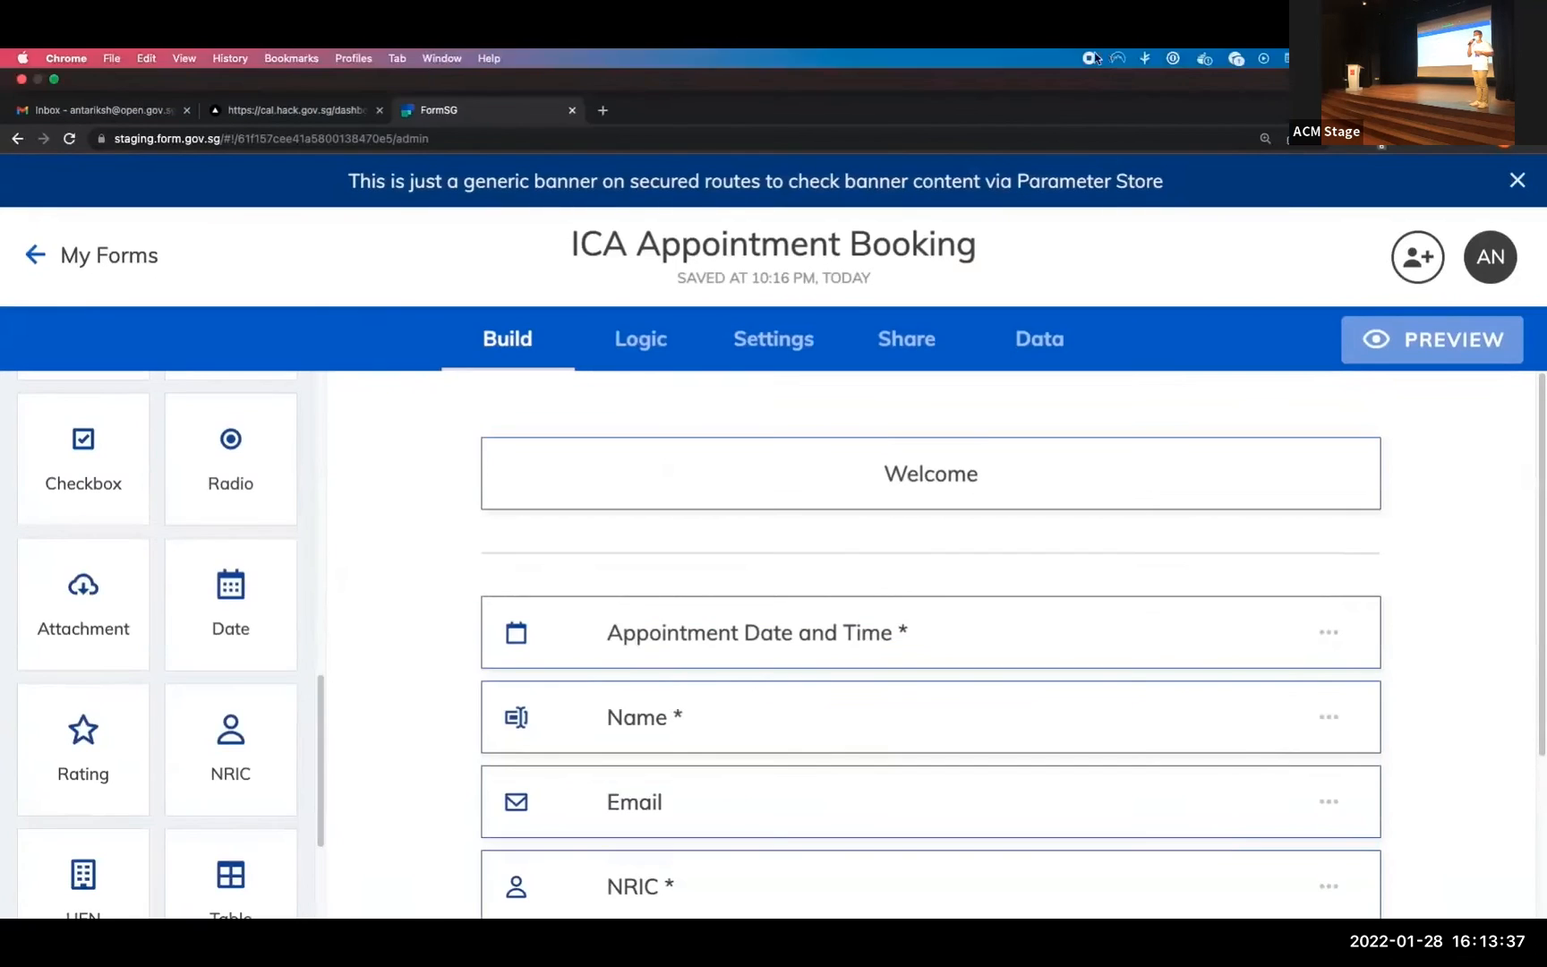
# Submit the live form booking the 31 Jan 2022 09:00–09:30 slot for 'Tan Ah', then return to CalSG.
pyautogui.click(1433, 340)
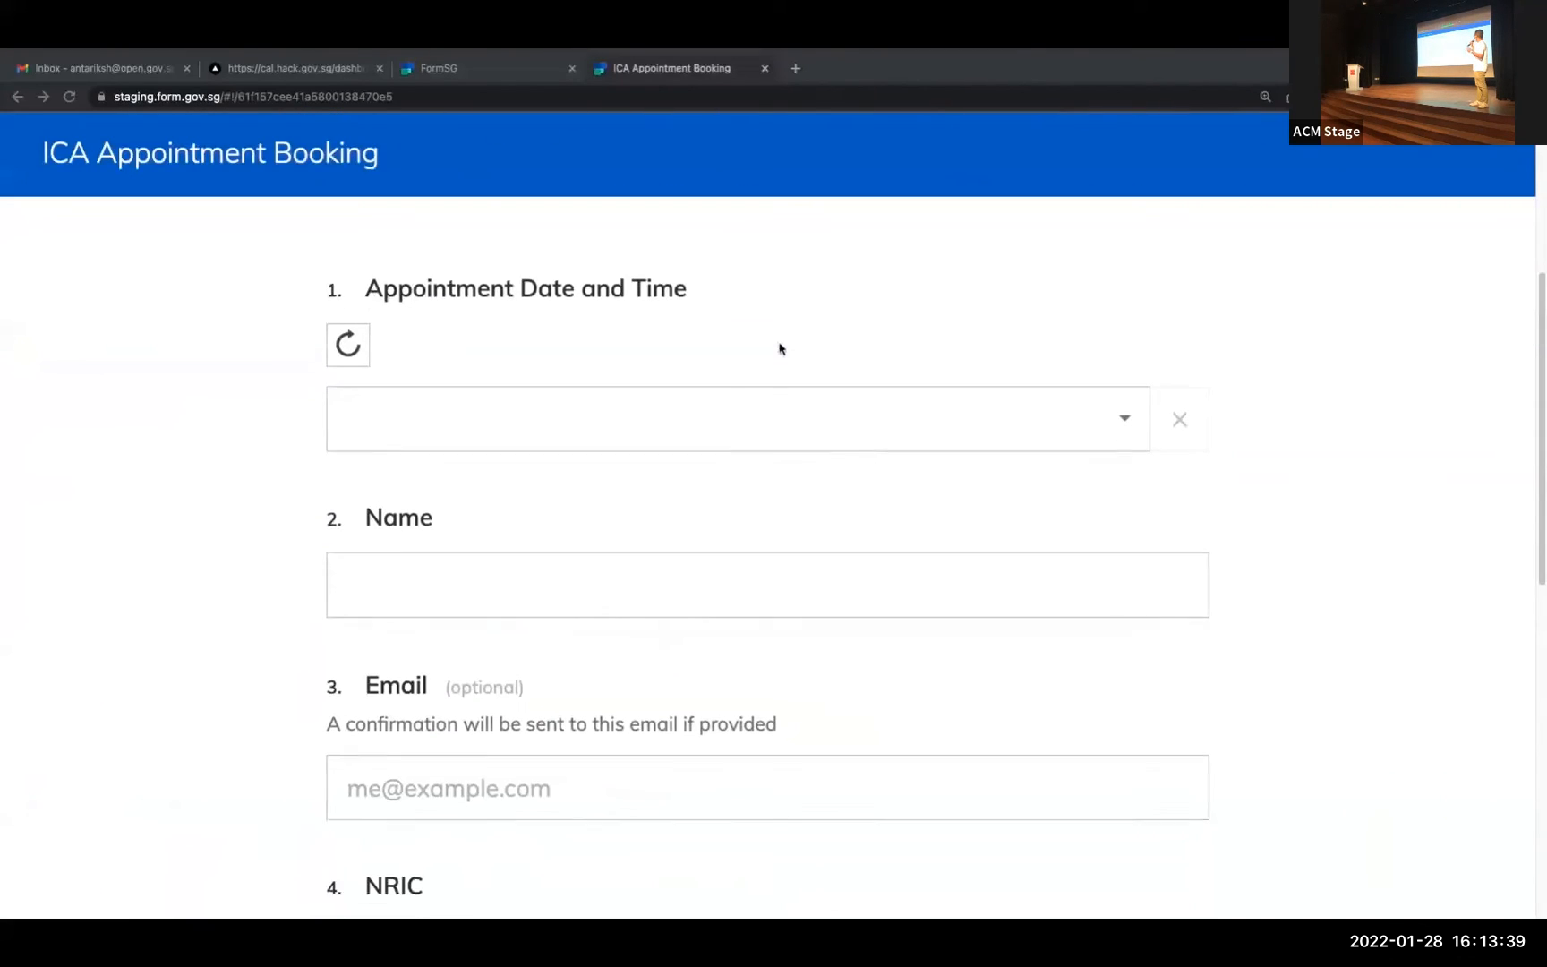
pyautogui.click(736, 418)
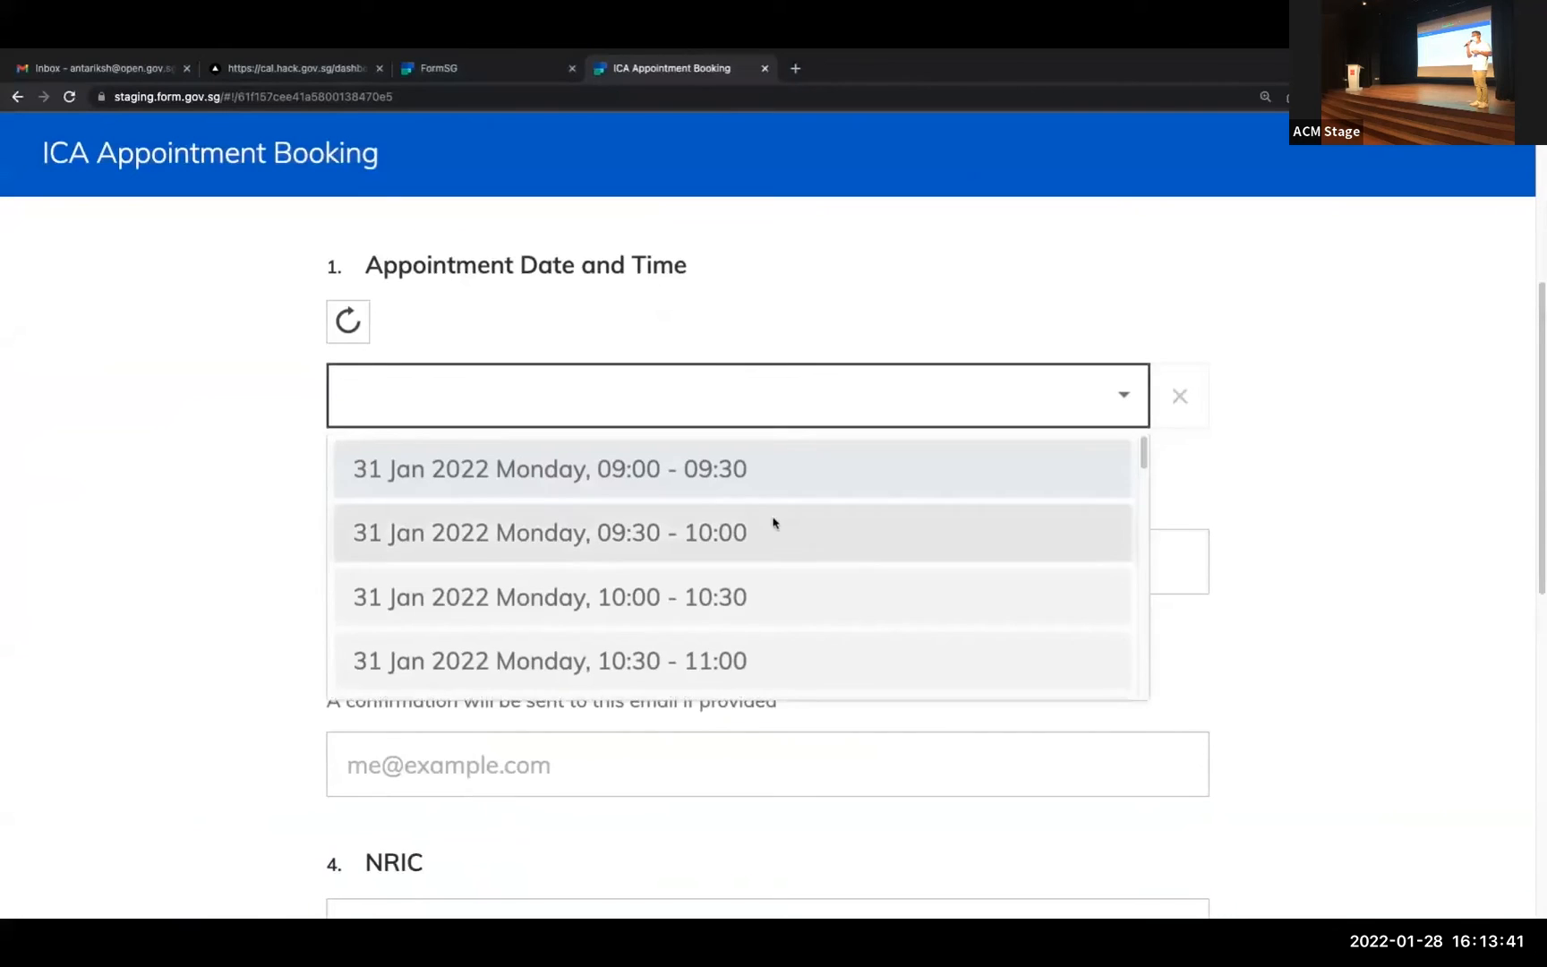
pyautogui.scroll(-3)
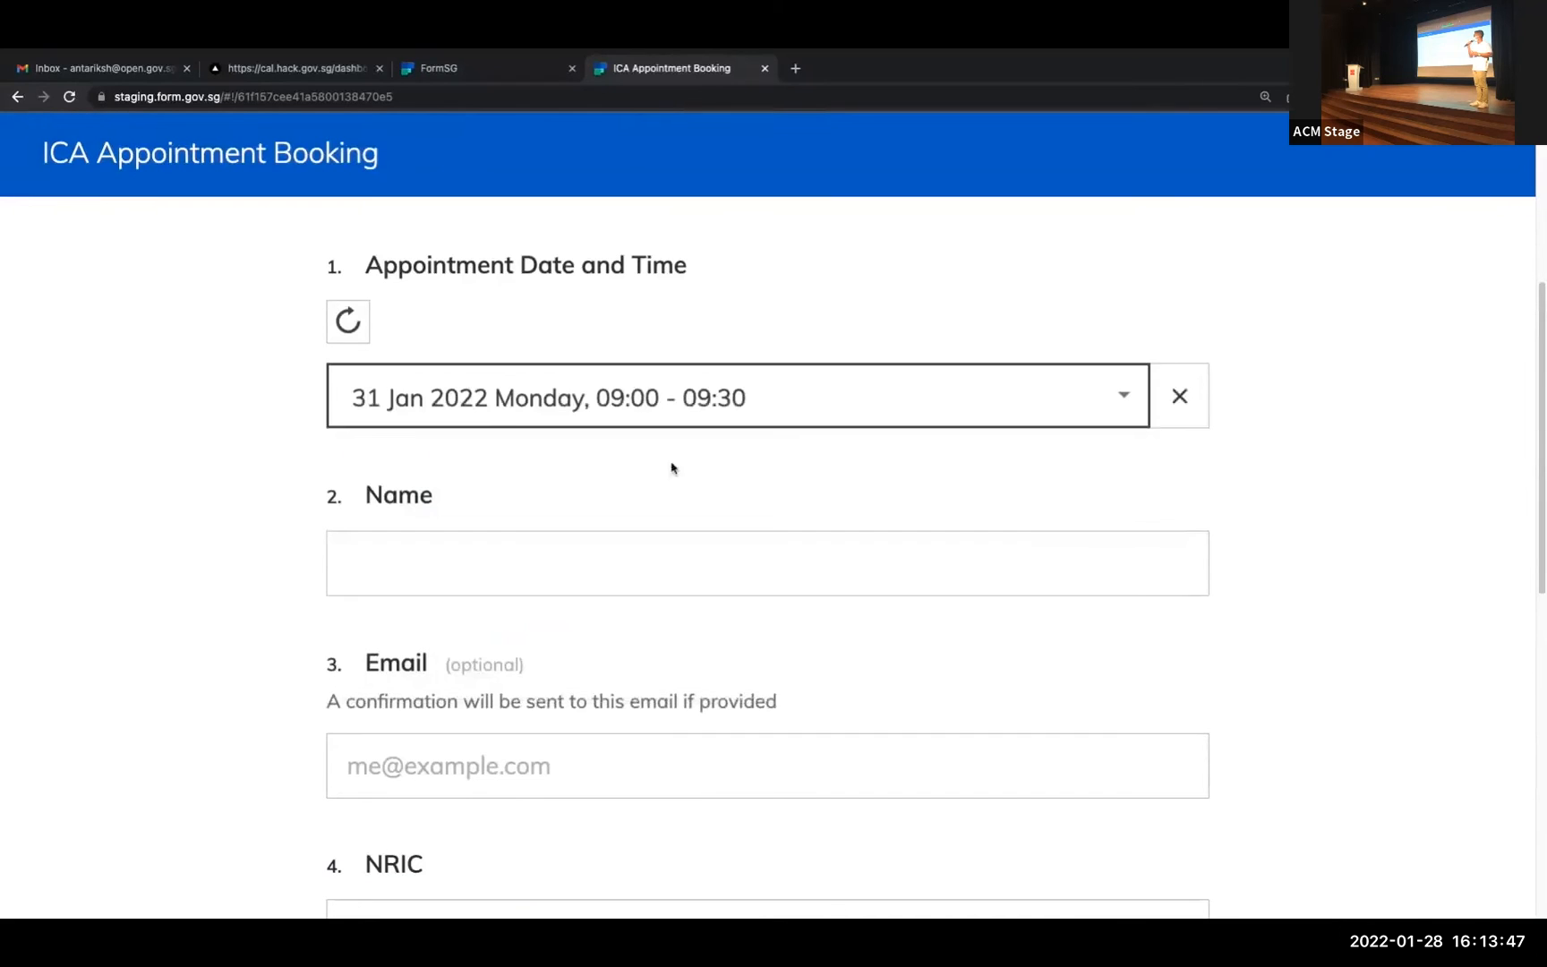
pyautogui.write('Tan Ah Kow')
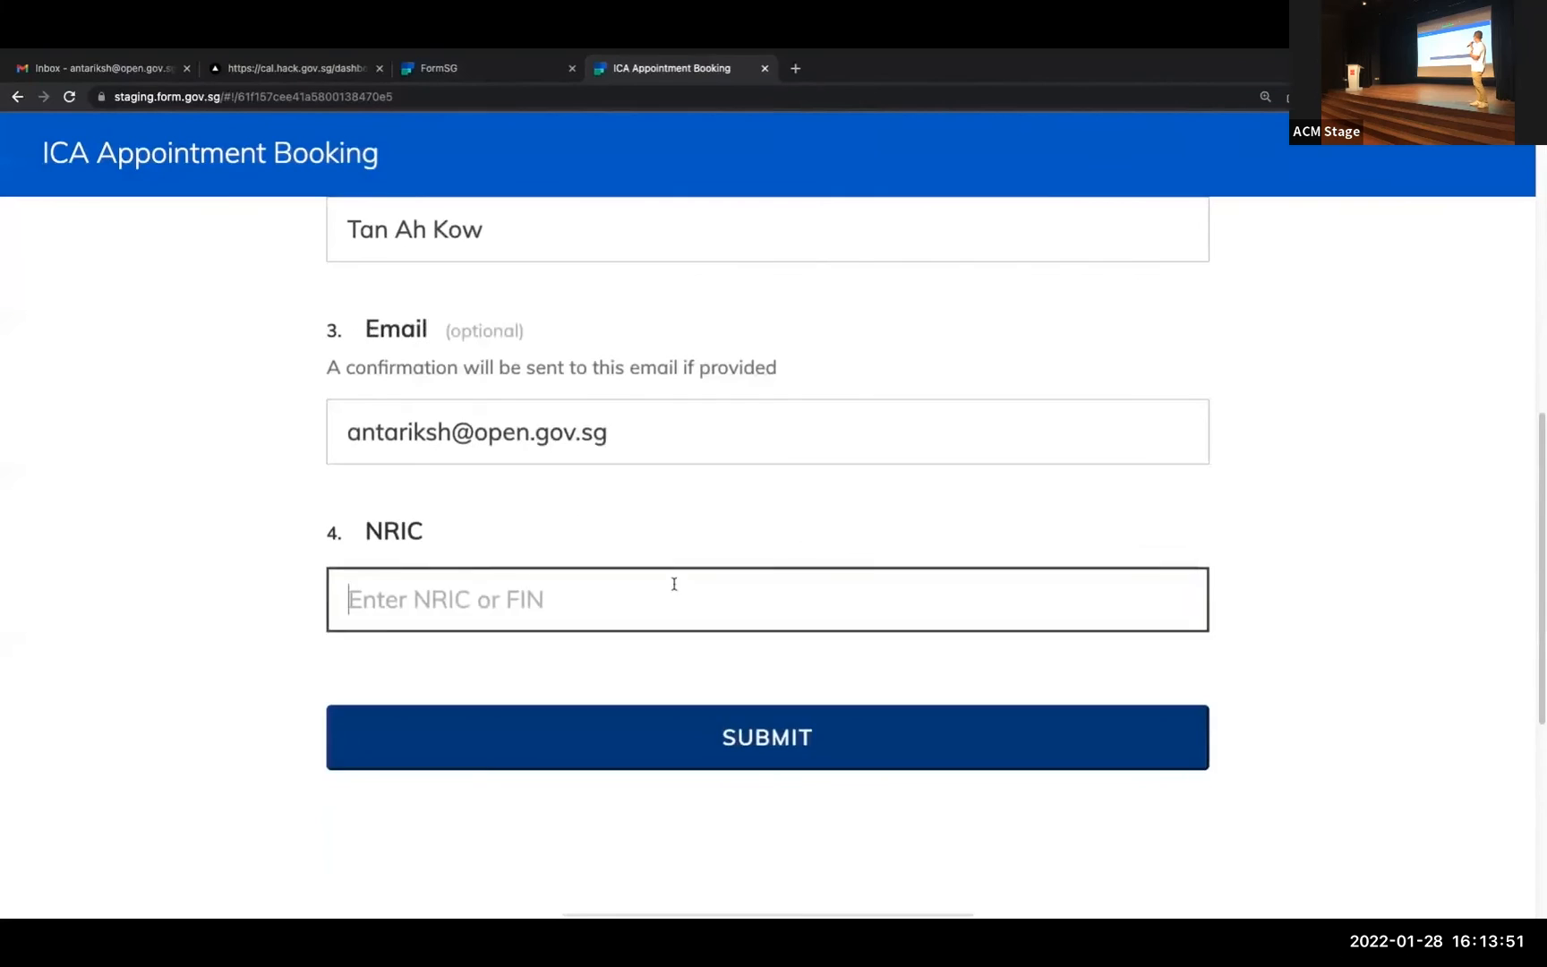
pyautogui.click(766, 737)
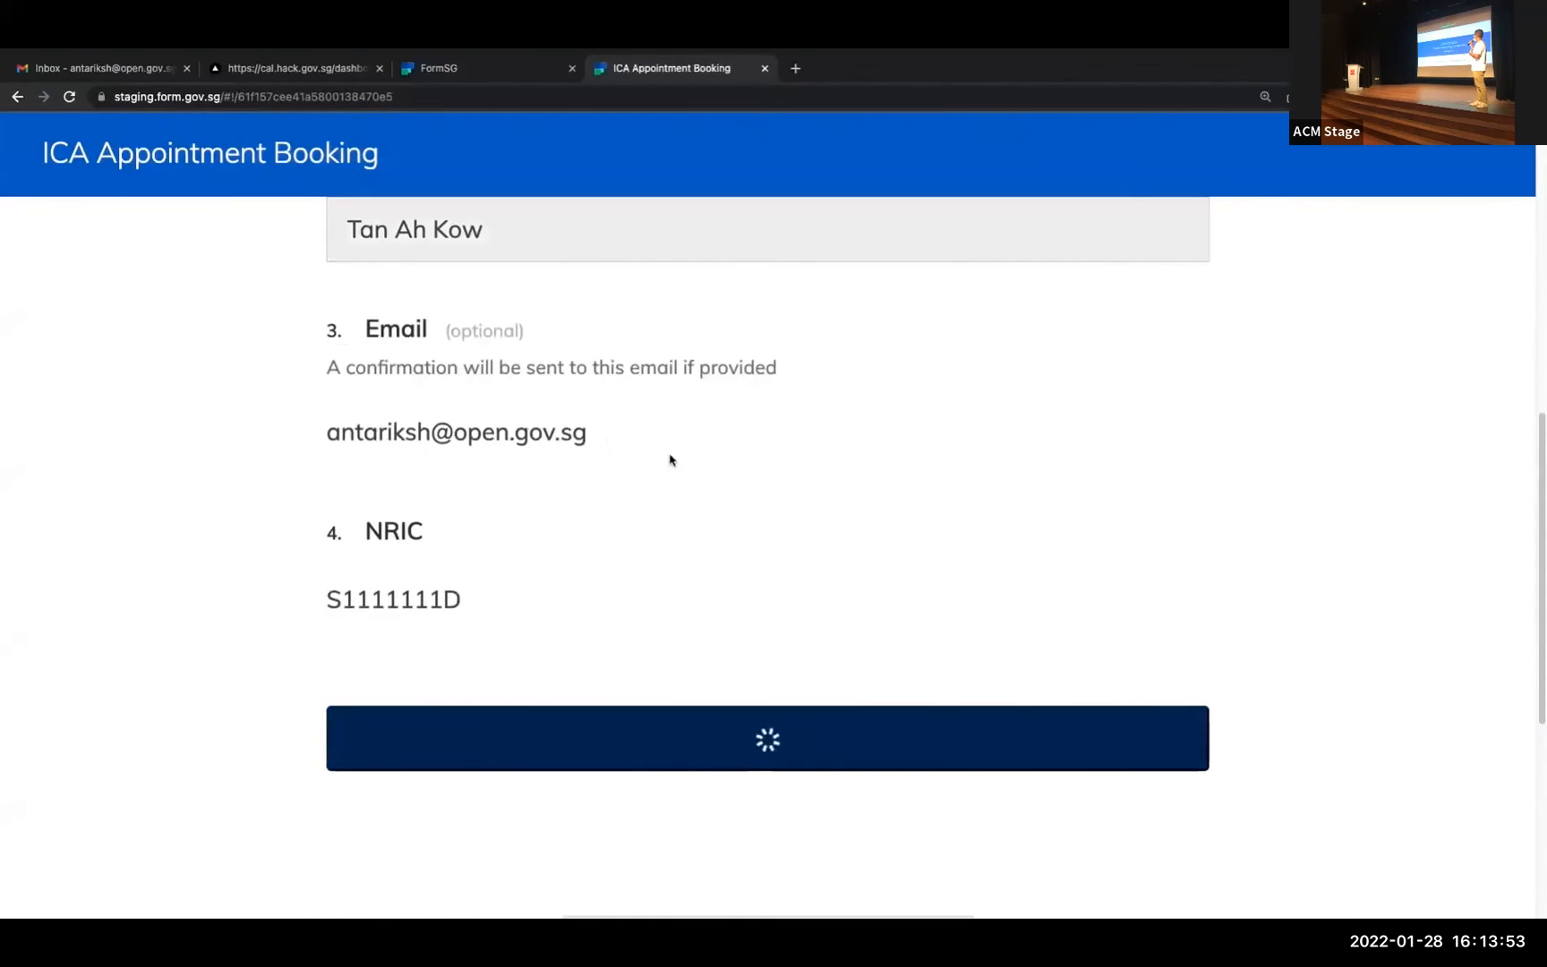
pyautogui.click(766, 737)
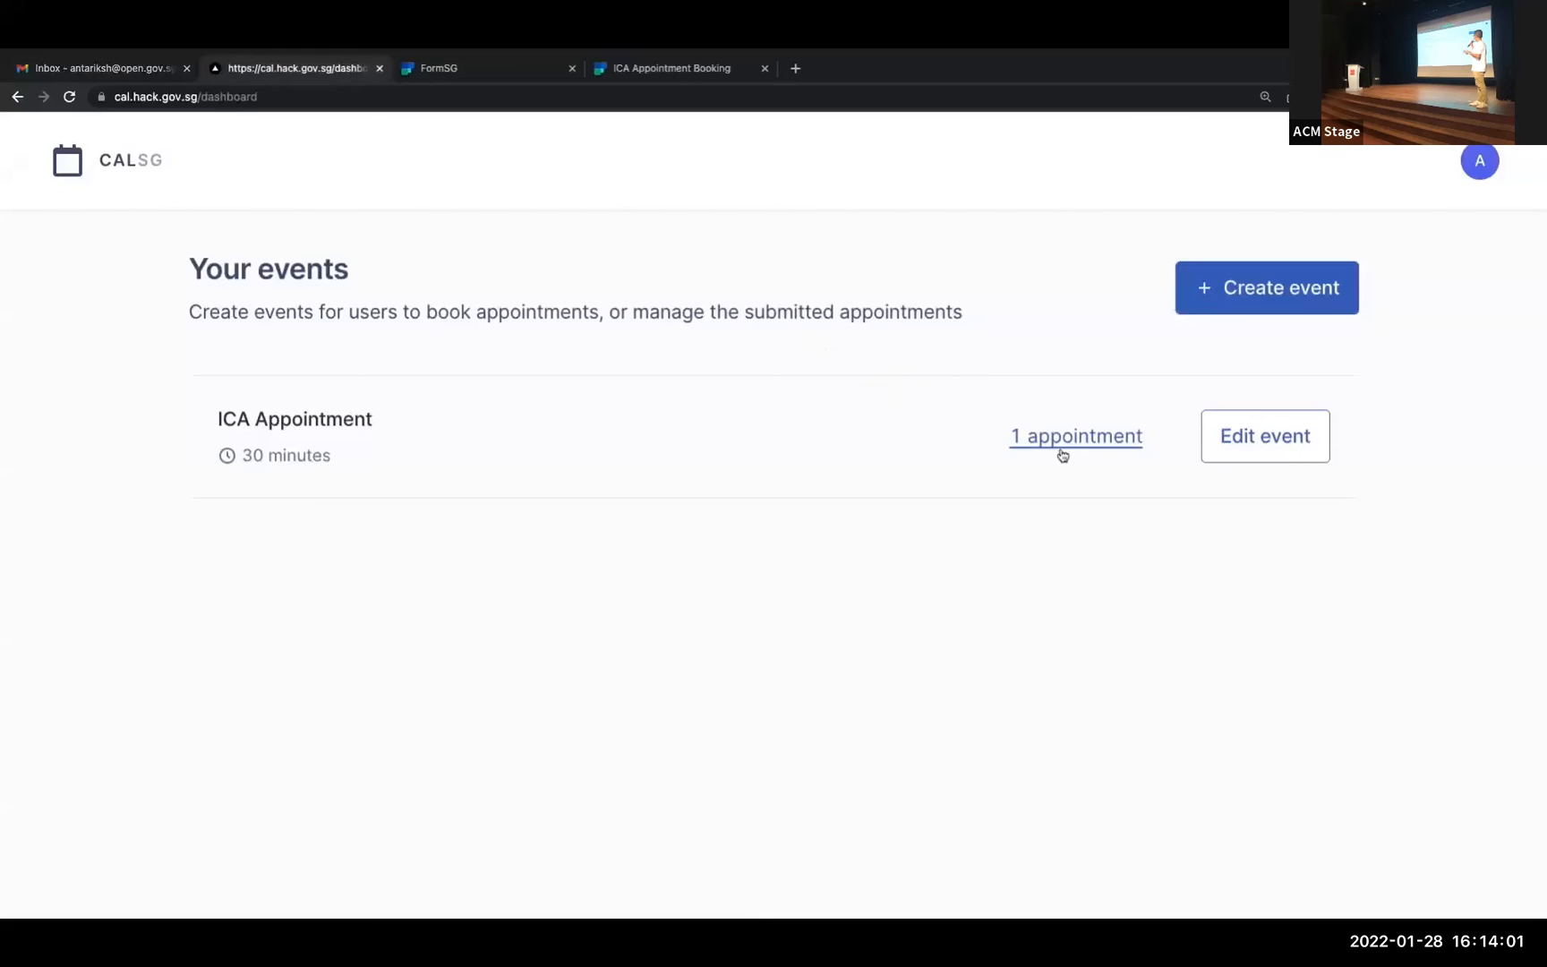
# View the event's 1 appointment and the response details of the 09:00–09:30 booking.
pyautogui.click(1074, 435)
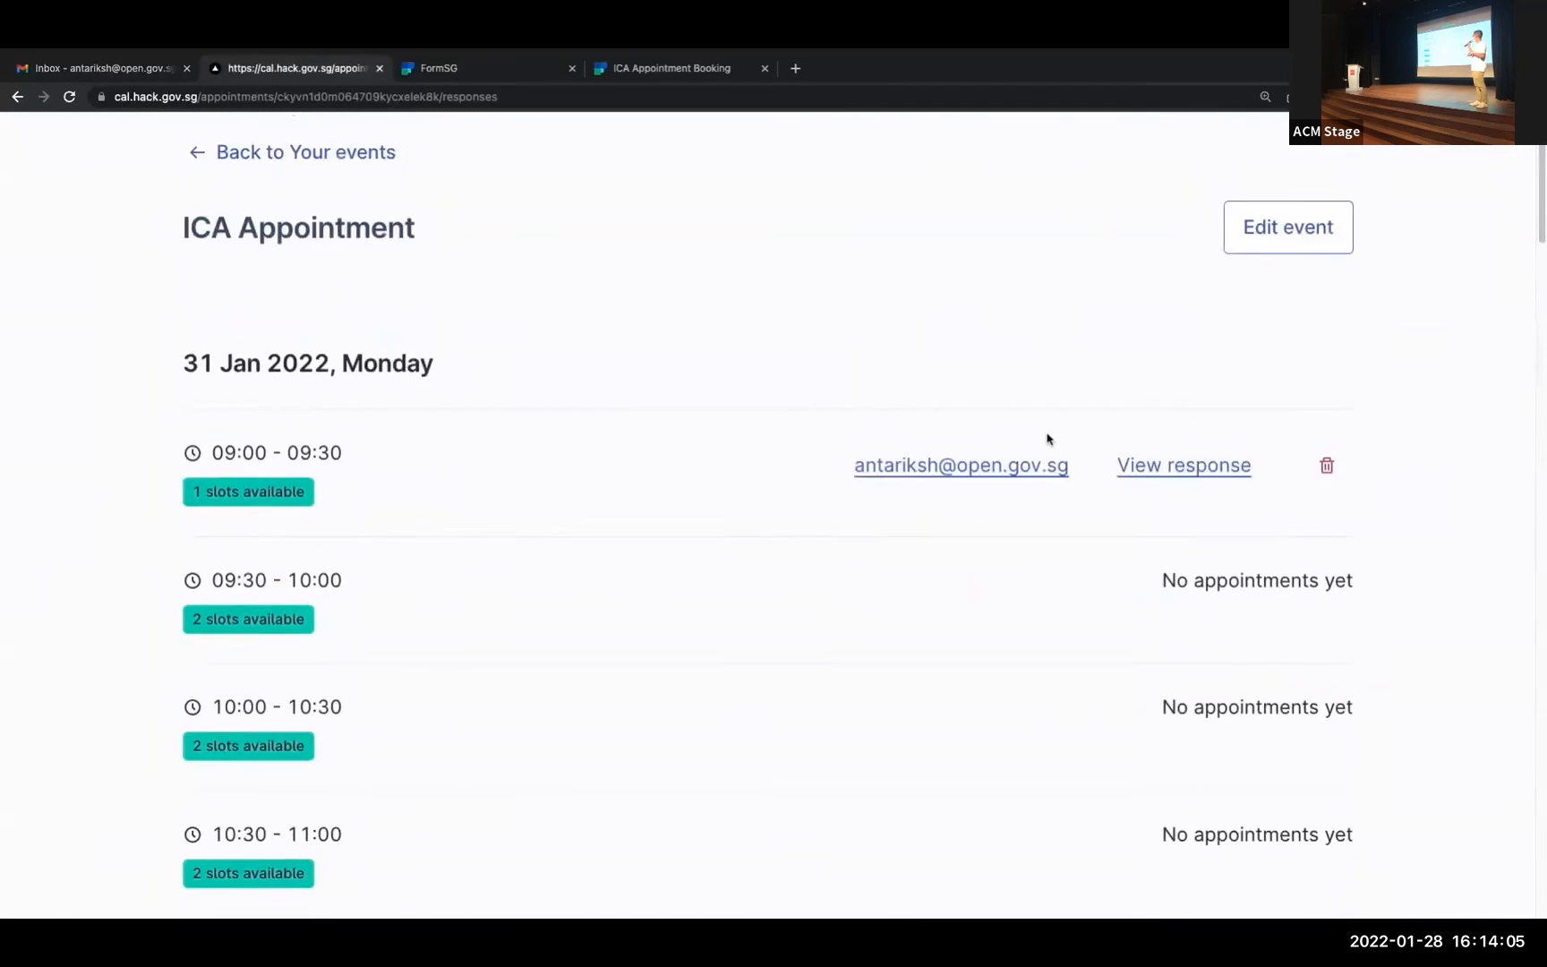
pyautogui.click(1184, 465)
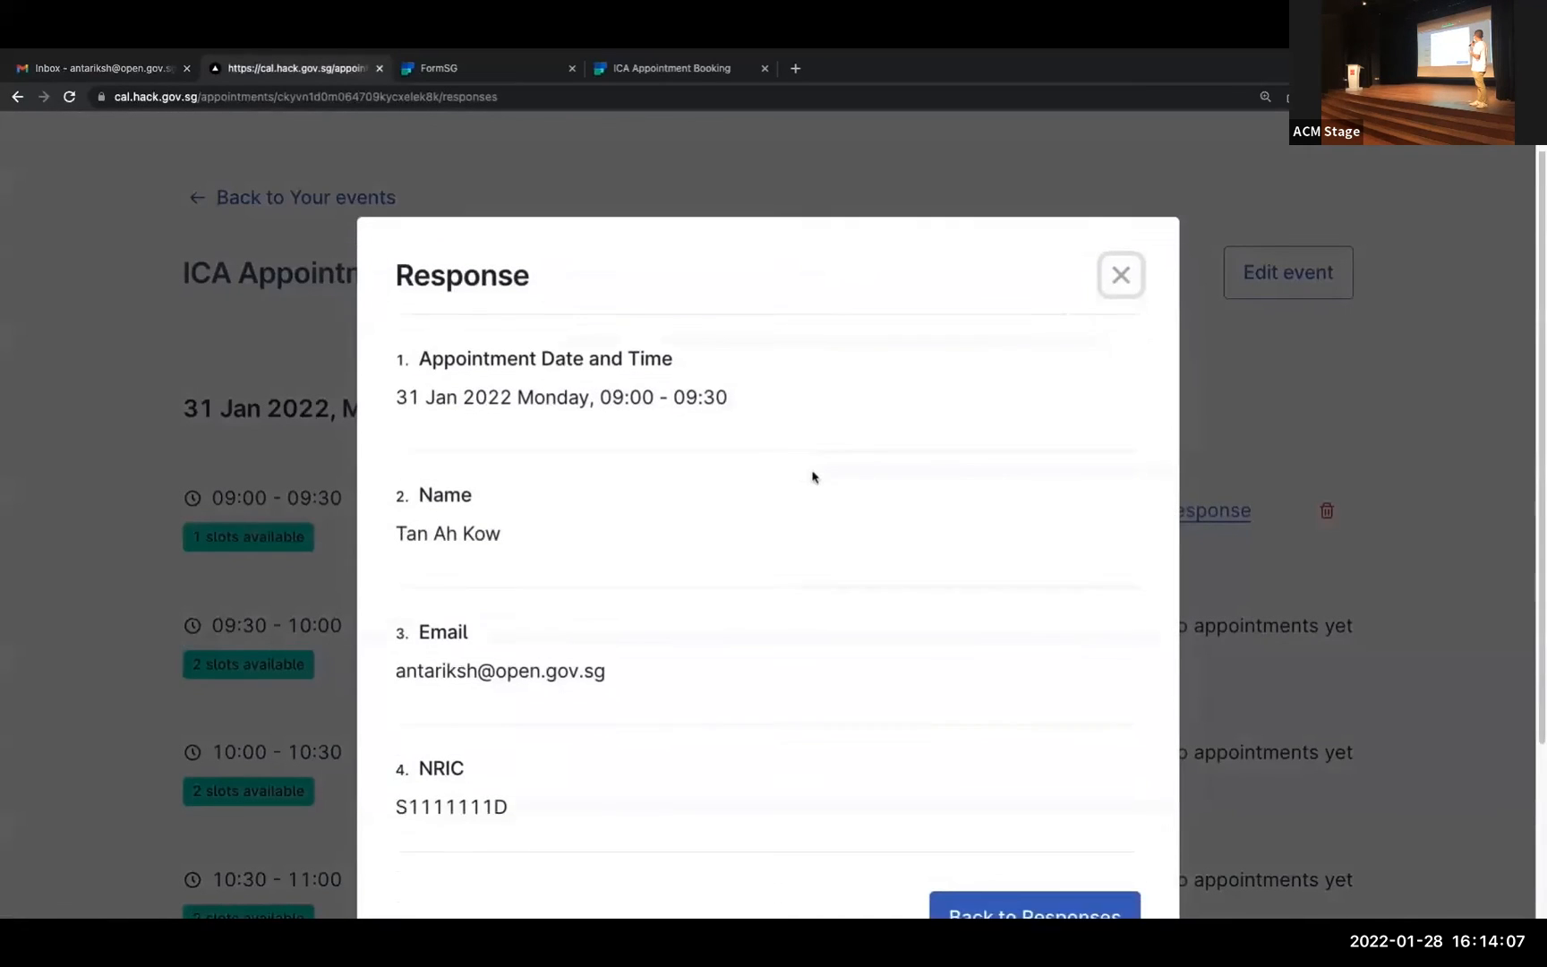